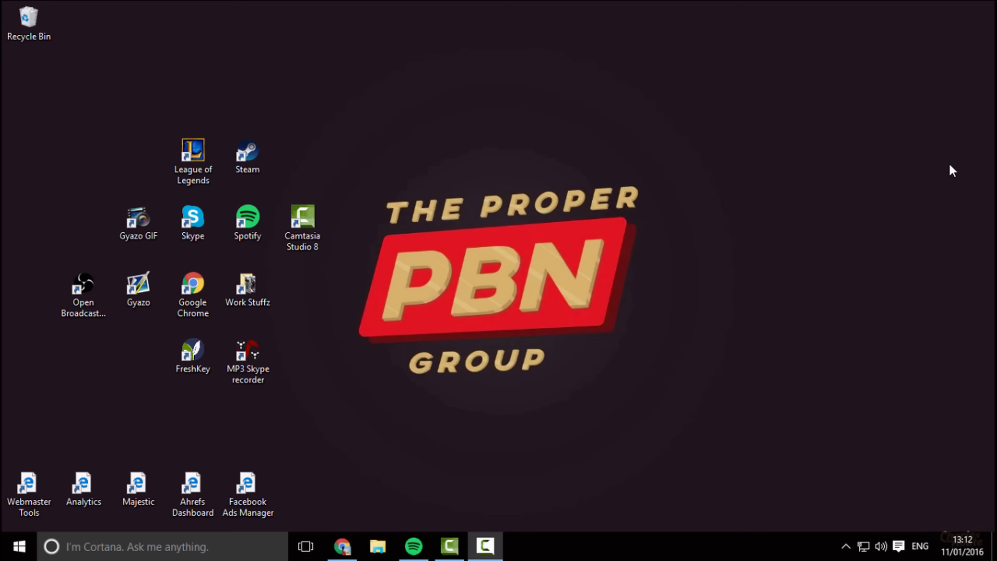
mouse_move(823, 193)
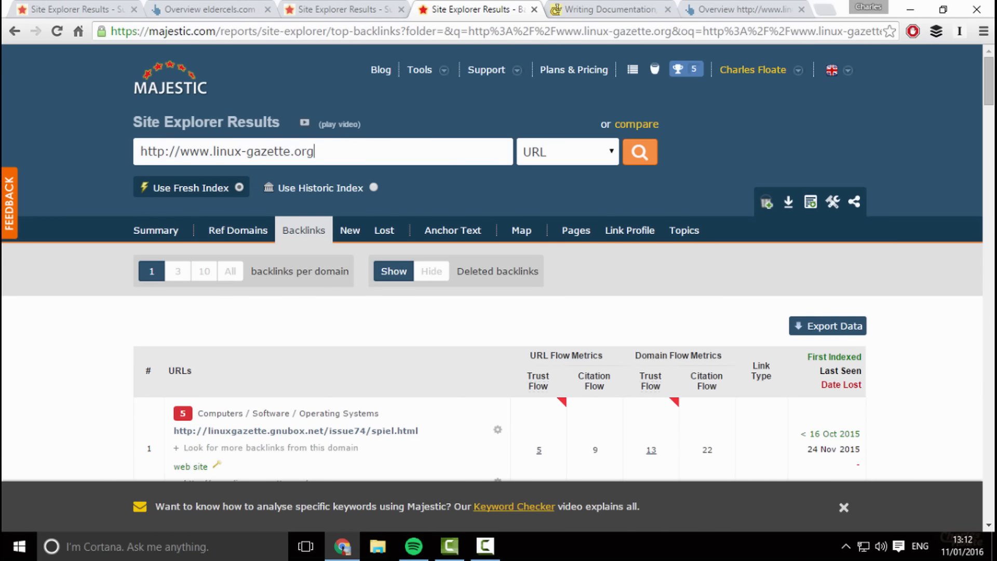
- Review linux-gazette.org's summary metrics, backlinks list and anchor text chart where 'web site' is about 96%
left_click(162, 229)
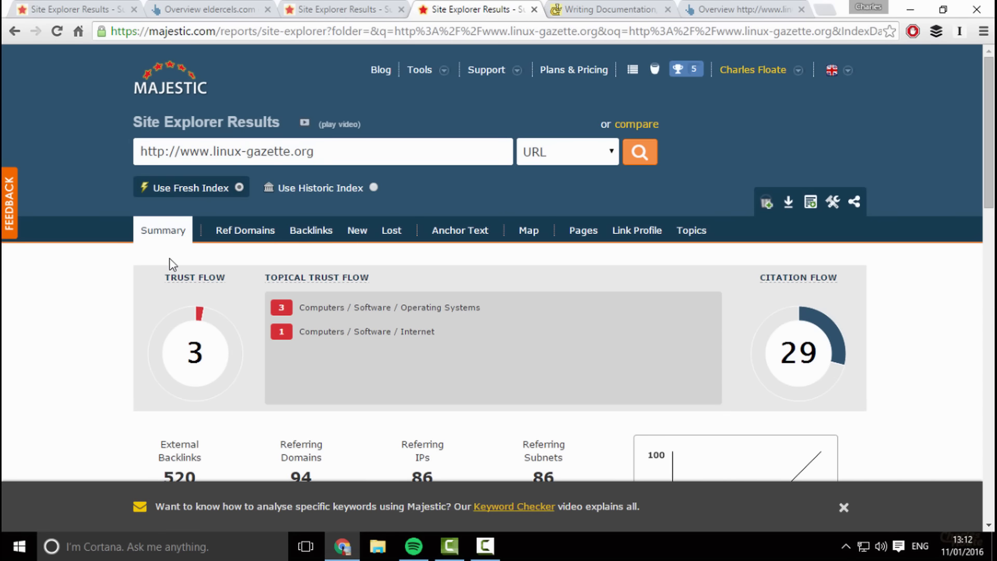
mouse_move(786, 288)
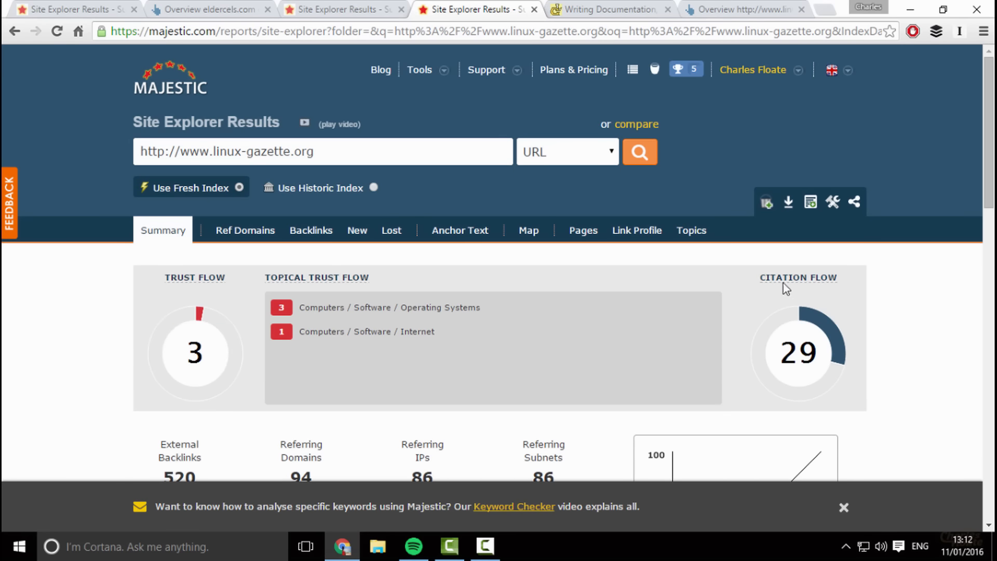
scroll("down", 3)
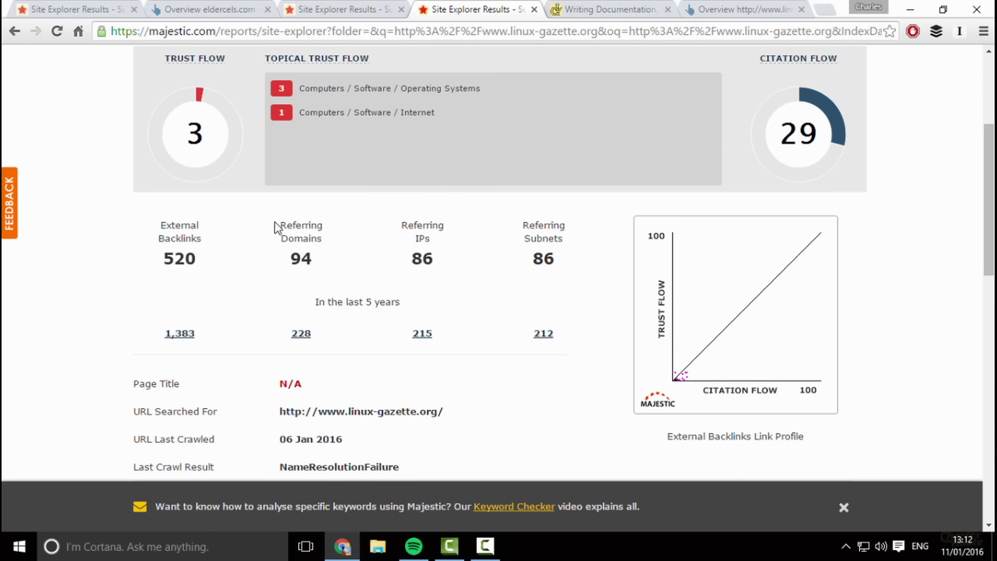
mouse_move(402, 222)
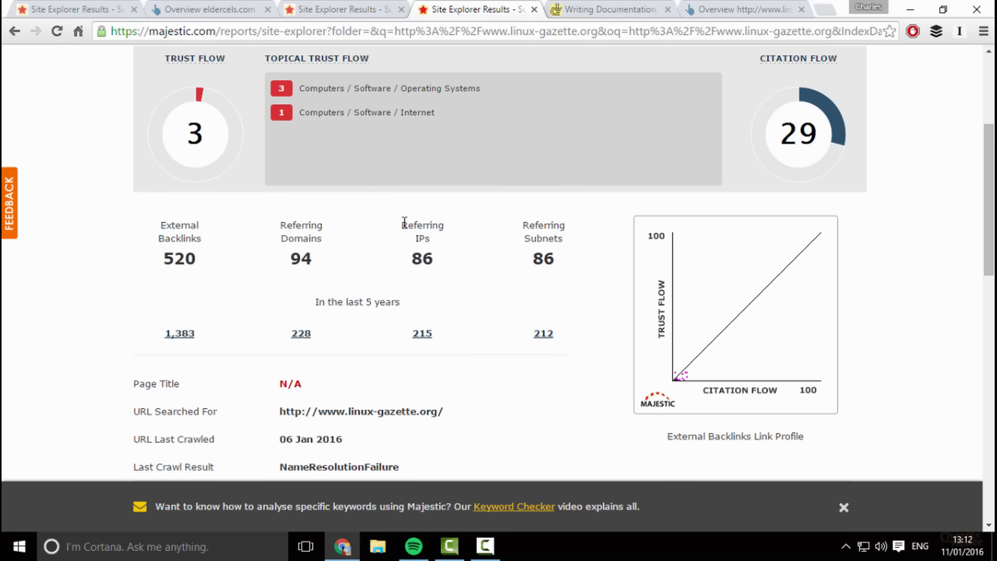
scroll("down", 3)
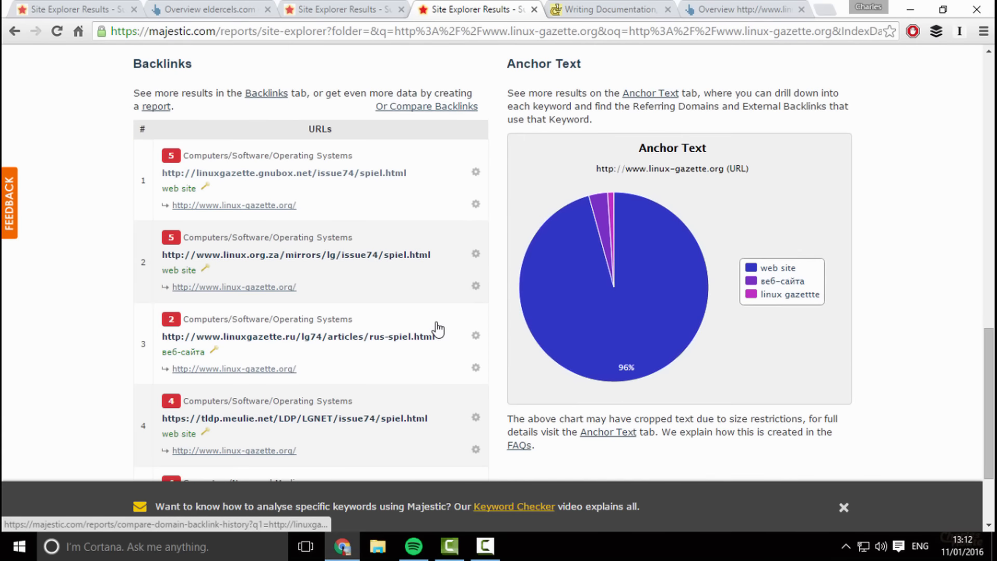
mouse_move(791, 299)
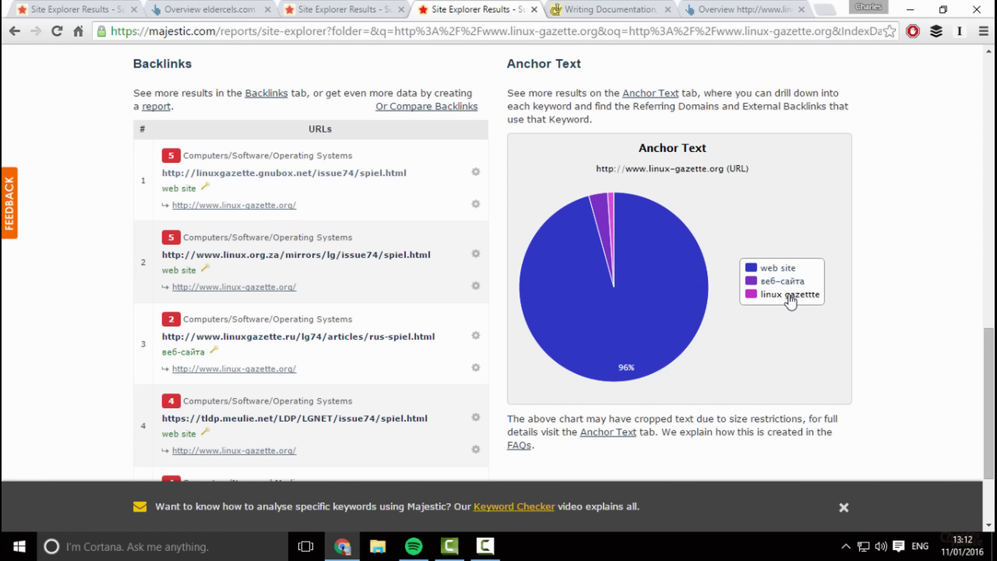
mouse_move(598, 230)
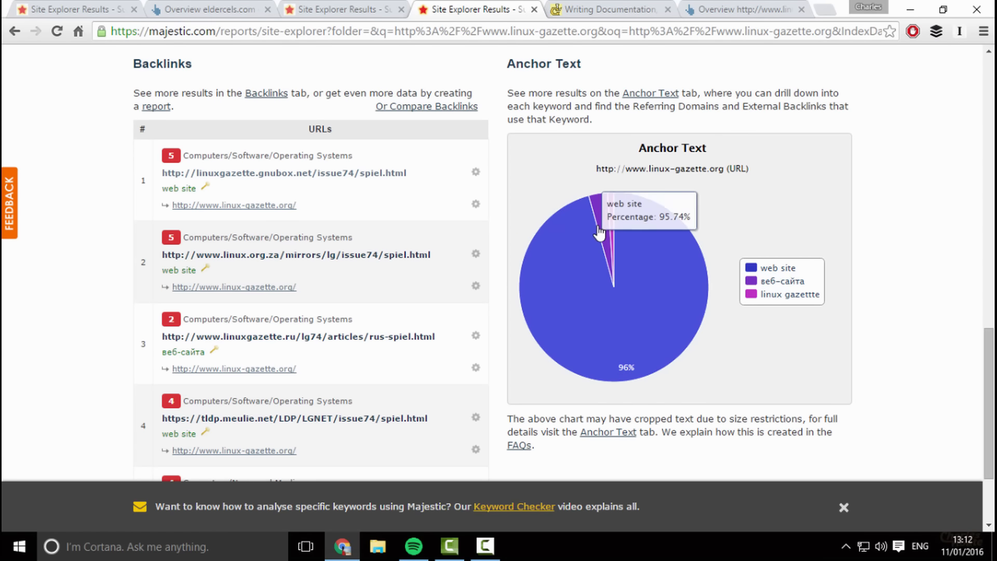
mouse_move(766, 219)
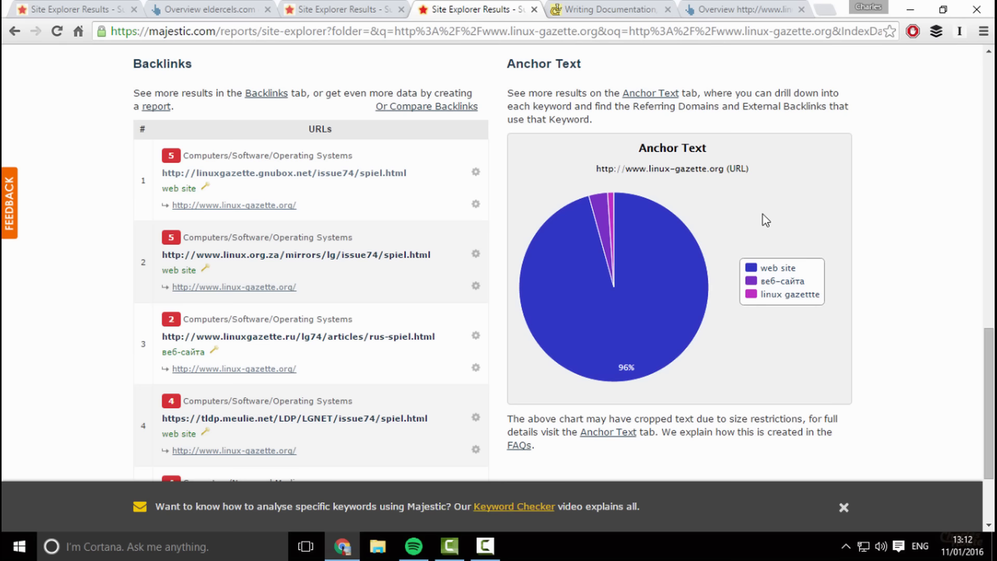
mouse_move(620, 363)
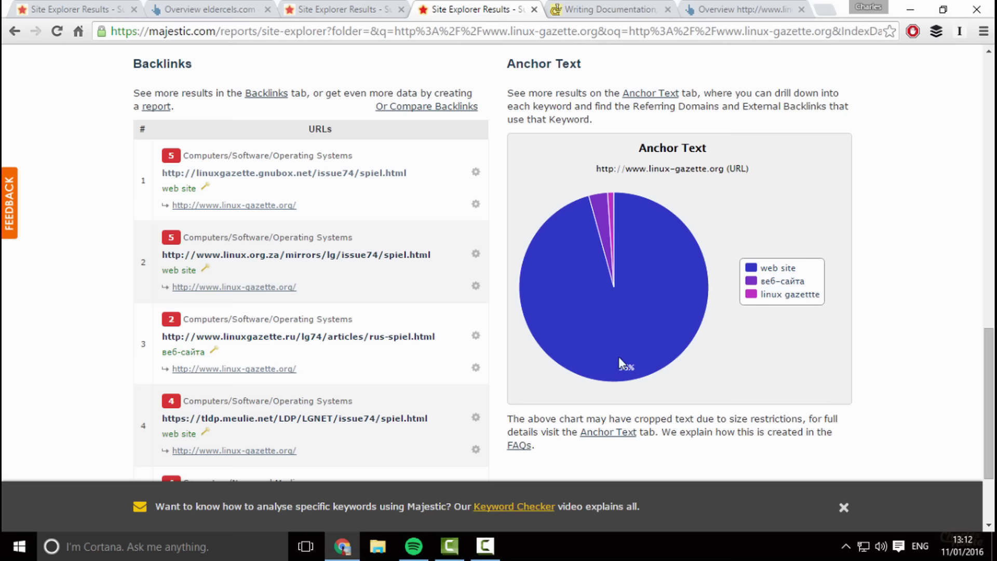
scroll("down", 3)
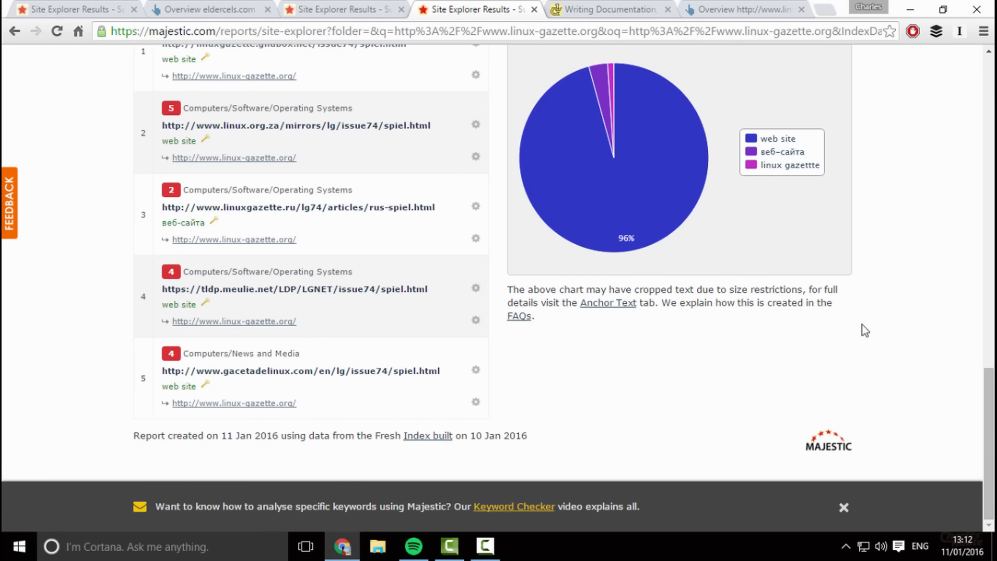
scroll("up", 3)
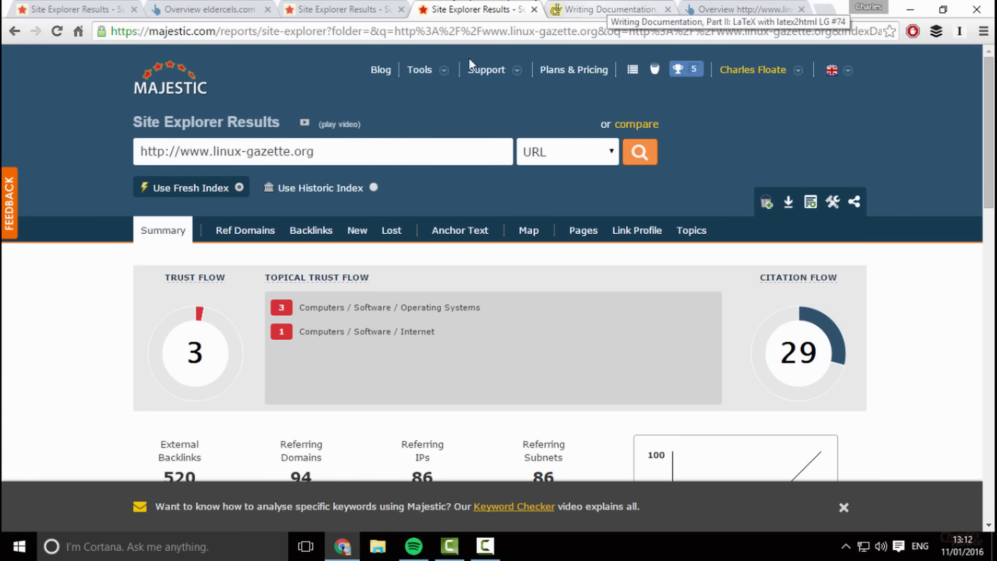
left_click(608, 10)
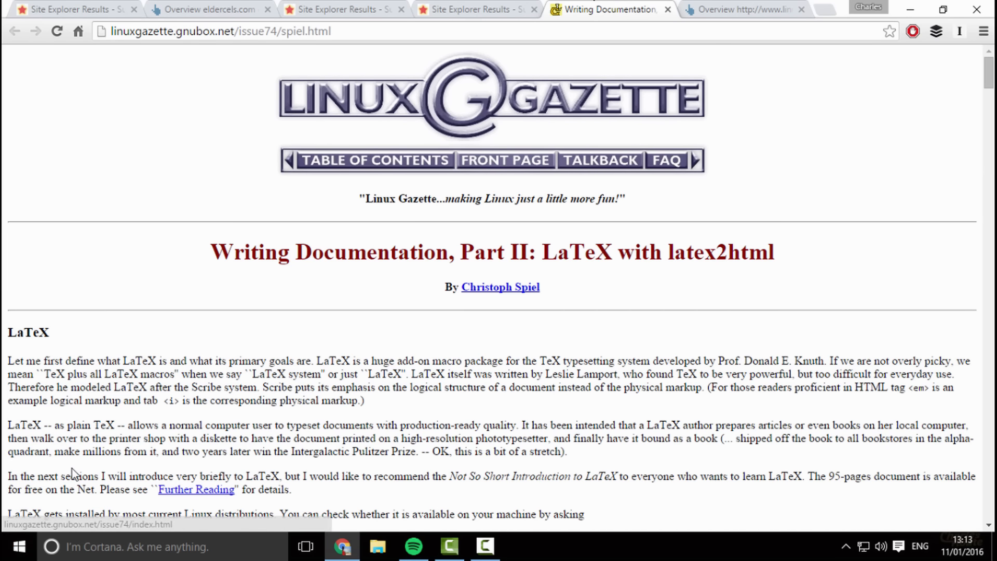
mouse_move(584, 424)
type("#")
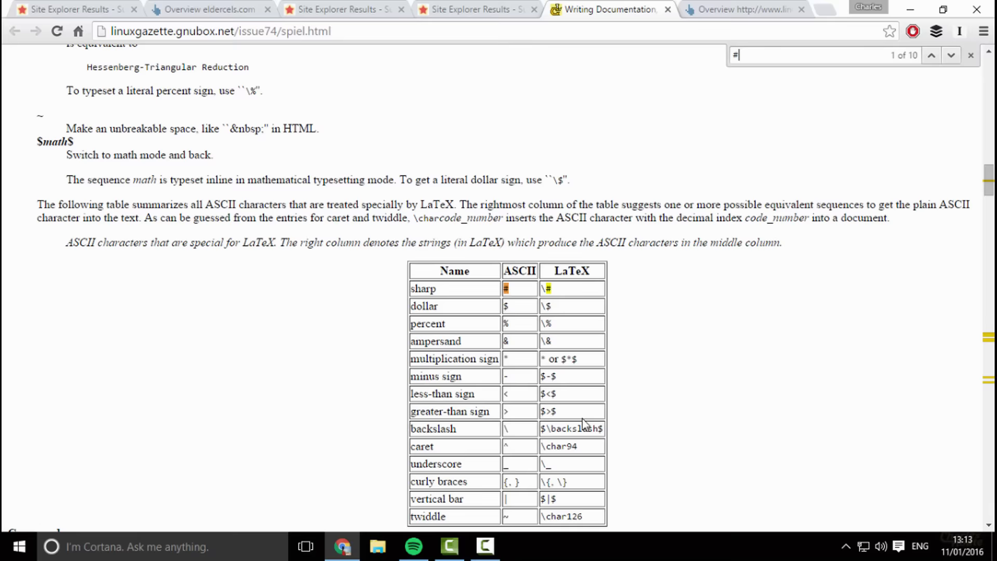
type("our we")
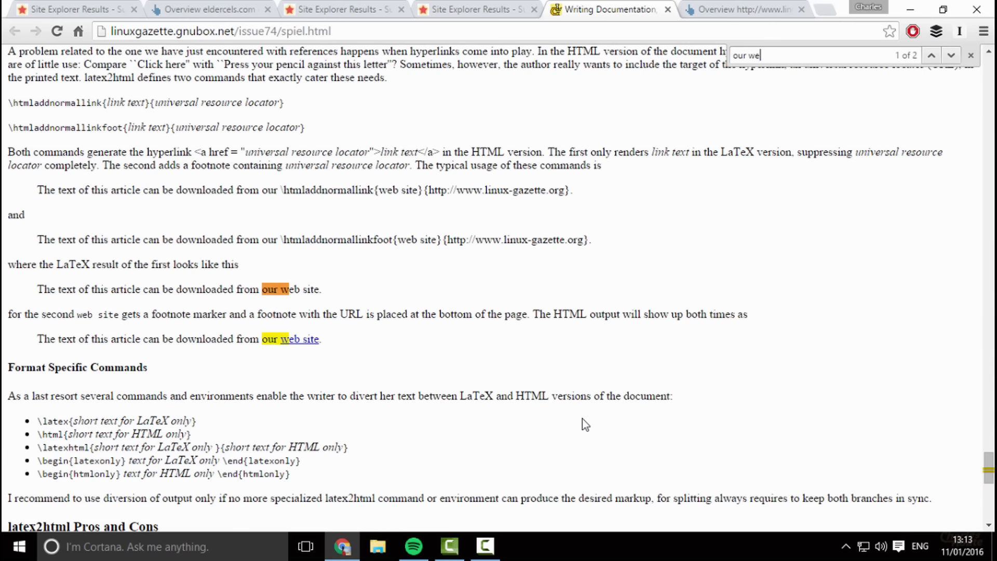
right_click(293, 339)
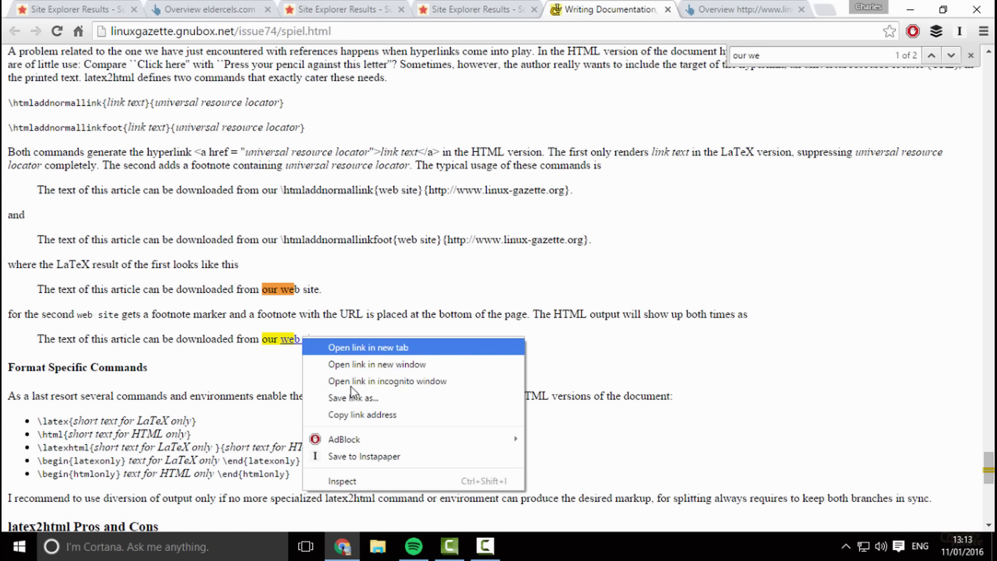
left_click(342, 480)
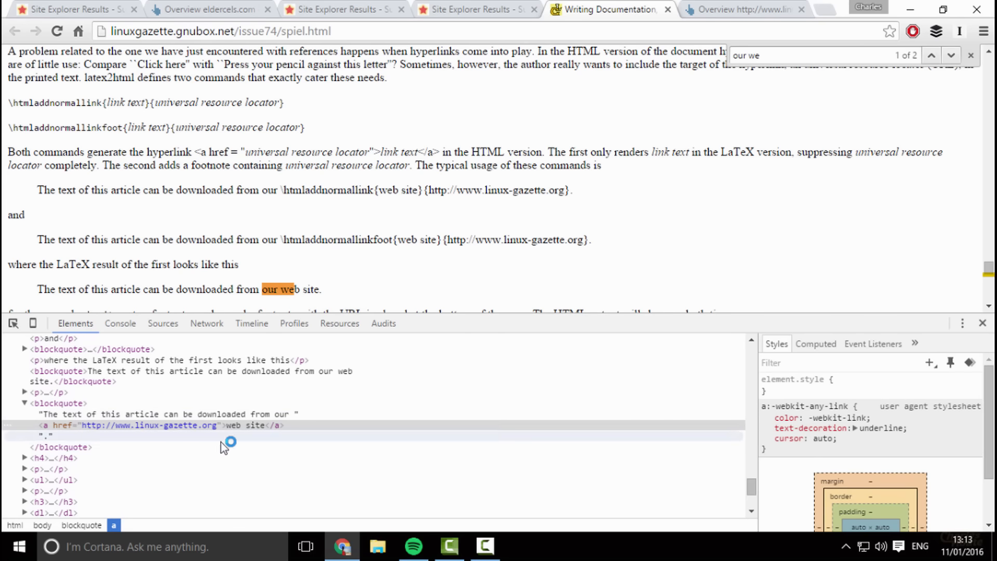
mouse_move(678, 280)
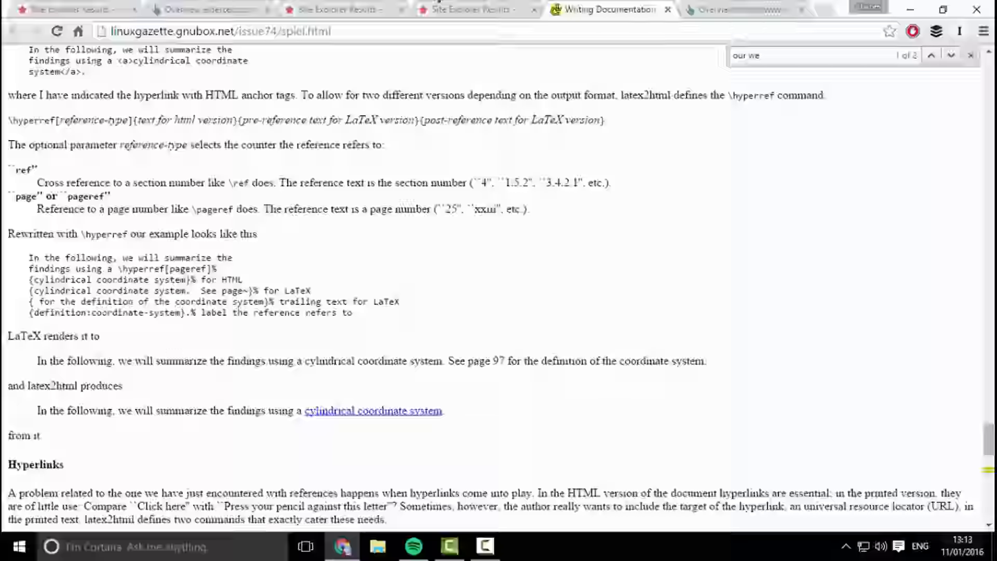
scroll("up", 3)
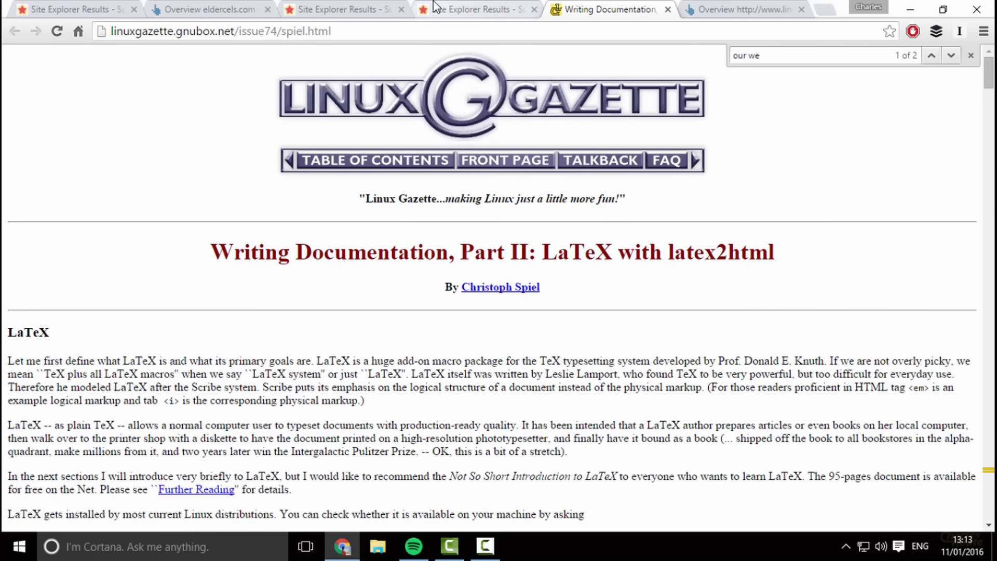
- Compare linux-gazette.org's Majestic summary with its Ahrefs overview: DR 40, 1.63K backlinks, 101 referring domains
left_click(474, 10)
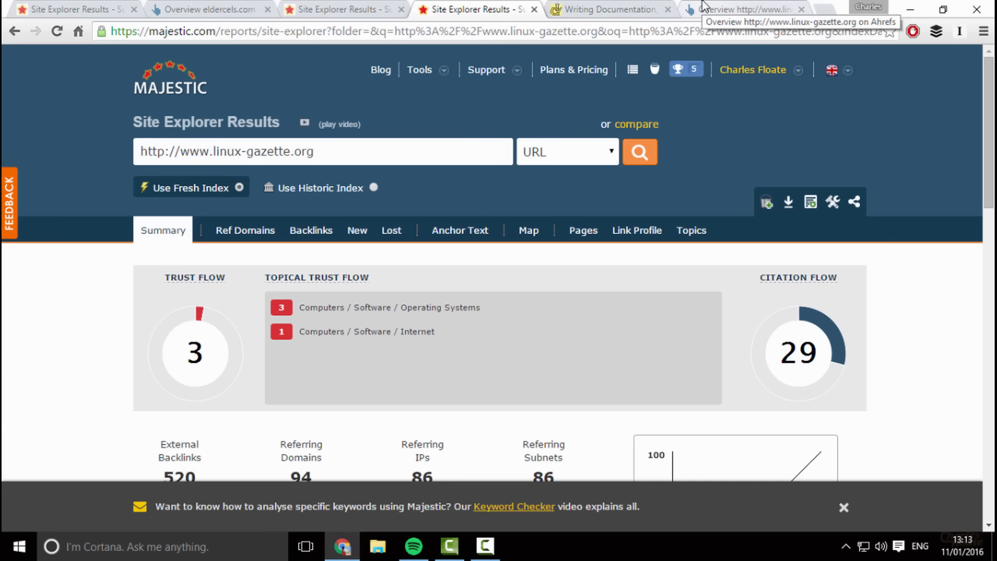
left_click(738, 10)
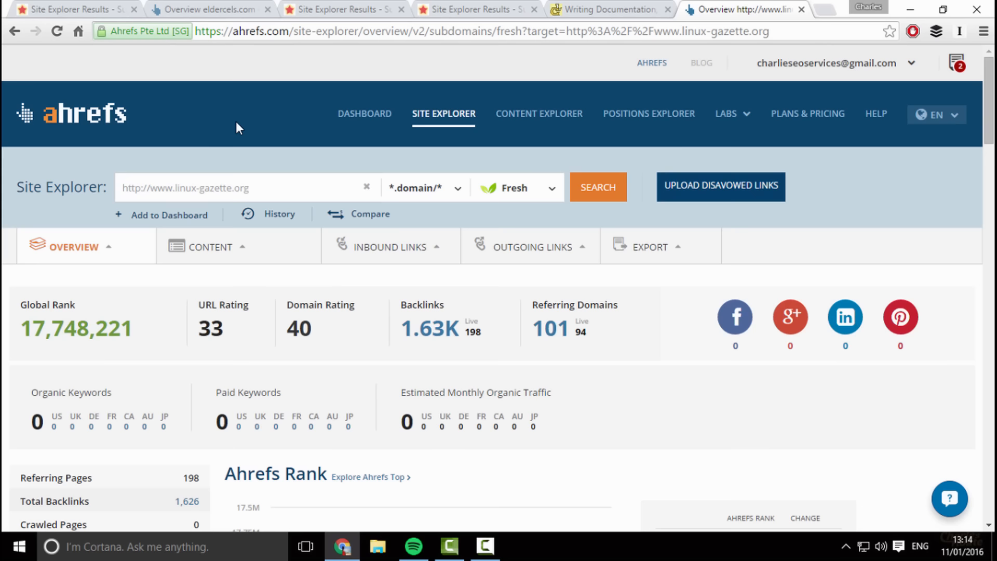
- View Ahrefs' referring domains for linux-gazette.org, 101 results led by tuwien.ac.at
left_click(211, 247)
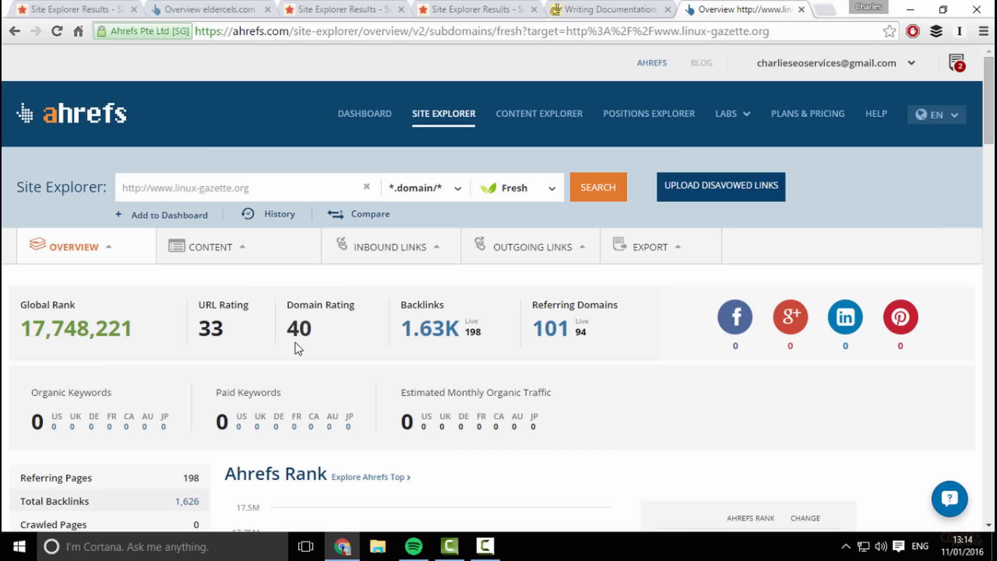
mouse_move(371, 286)
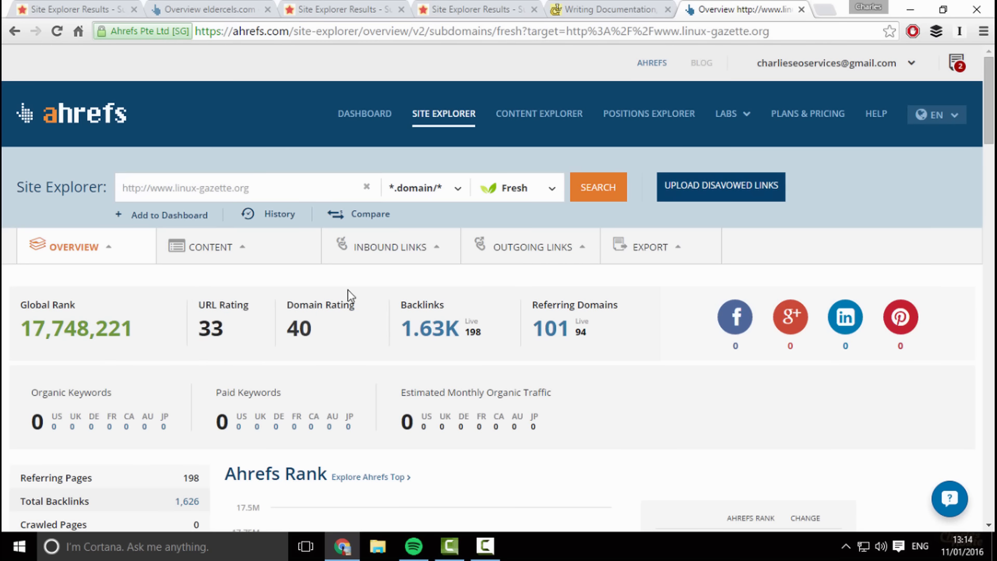
left_click(386, 248)
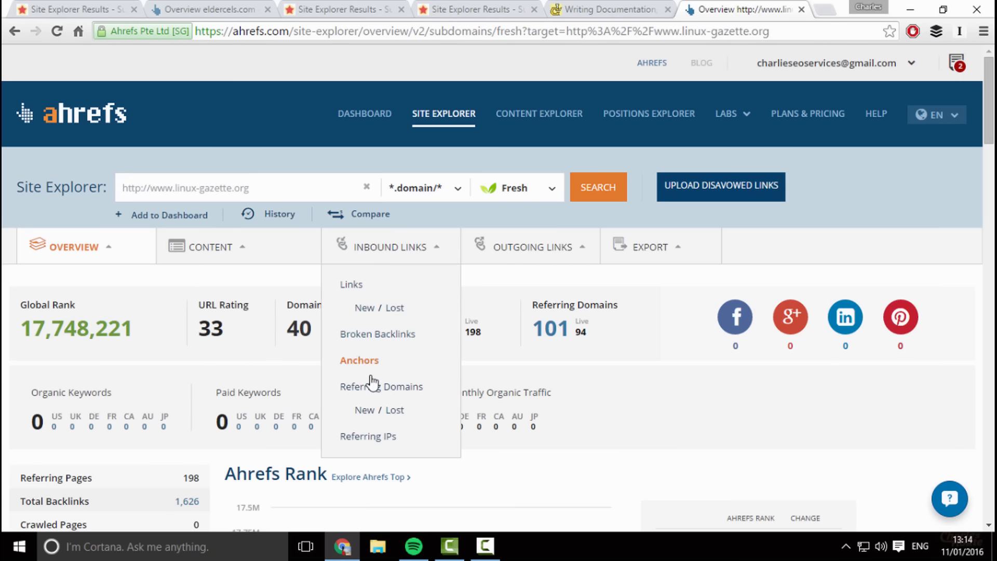
left_click(381, 387)
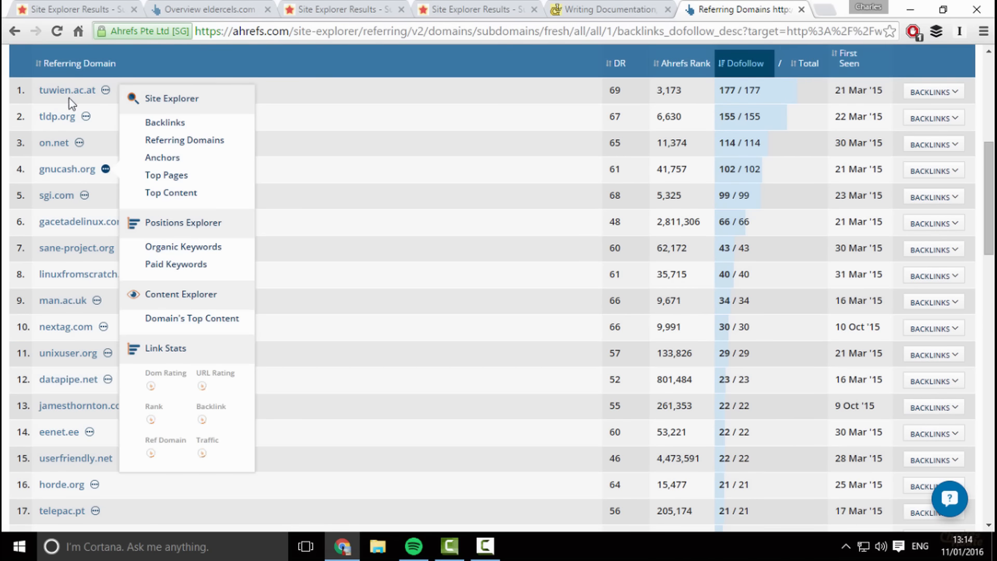
scroll("down", 3)
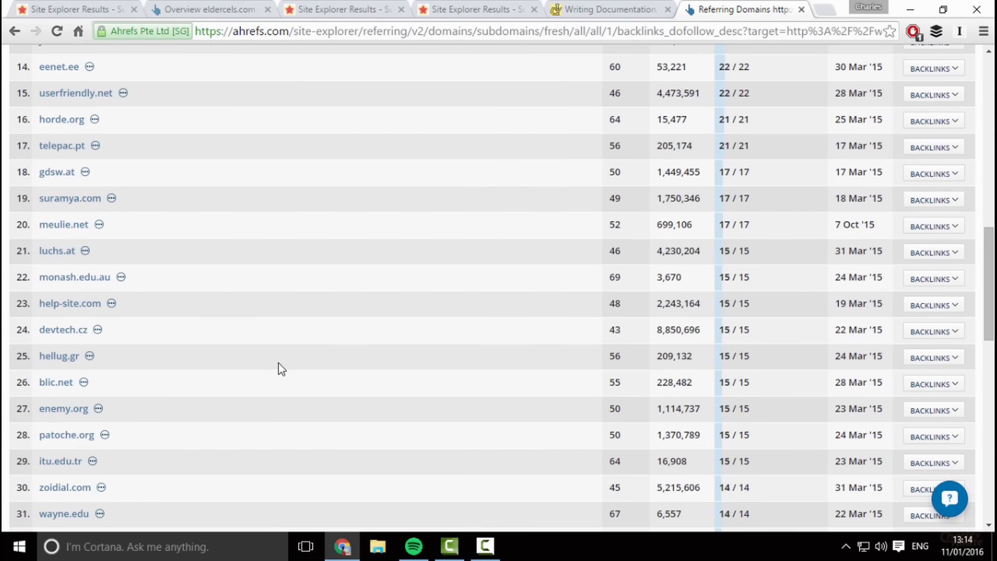
scroll("down", 3)
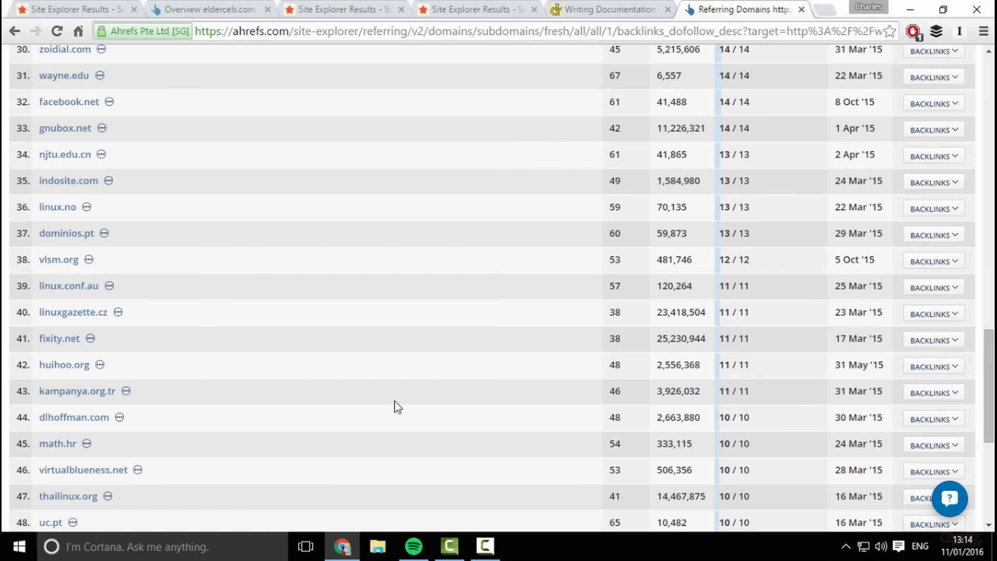
scroll("up", 3)
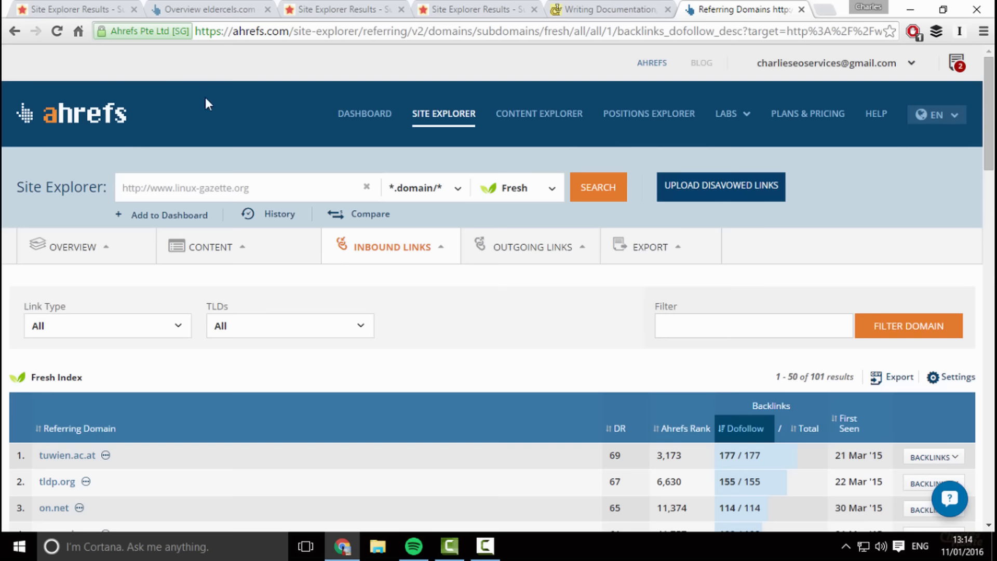
- Return to Majestic's Site Explorer summary for linux-gazette.org
left_click(471, 10)
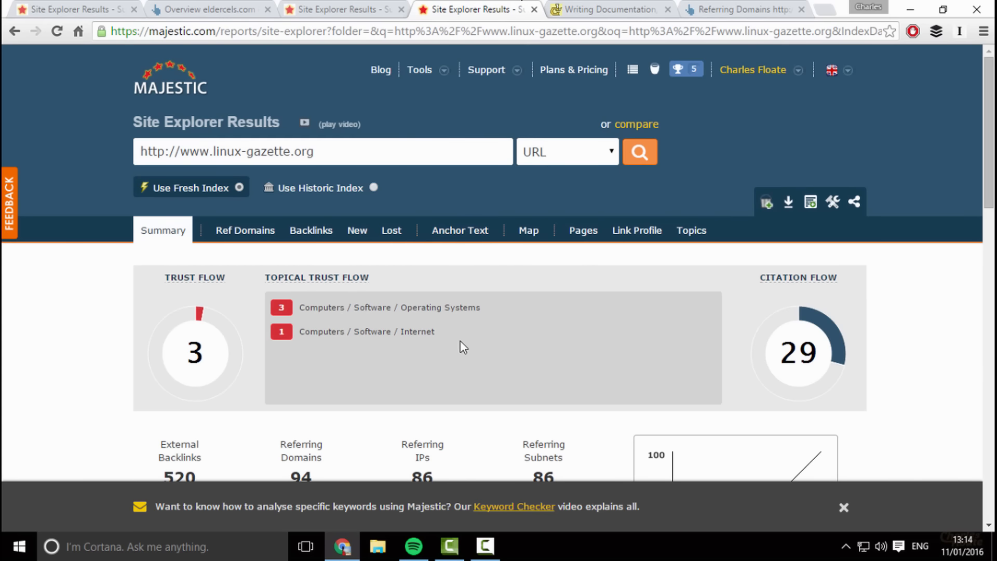
mouse_move(474, 358)
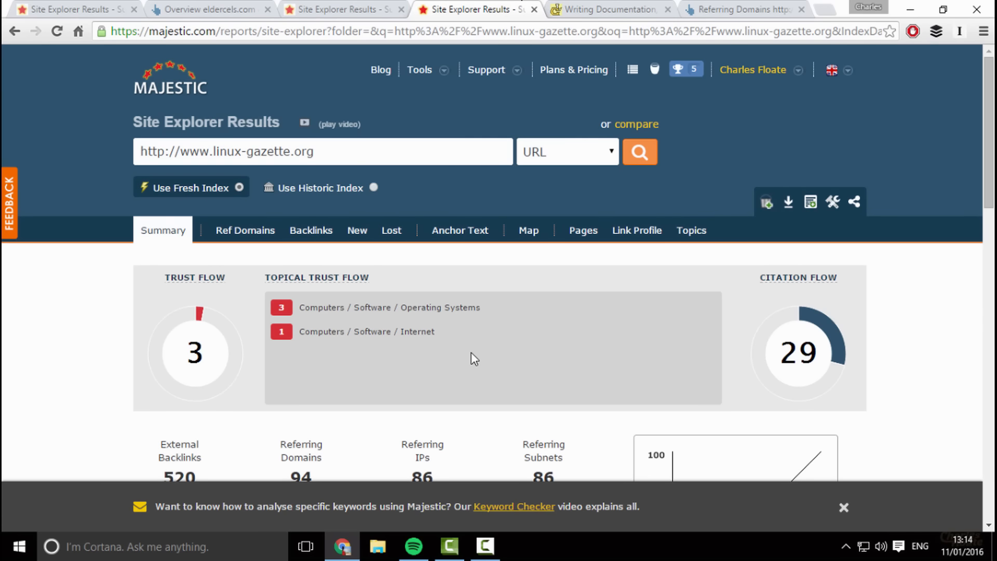
mouse_move(518, 291)
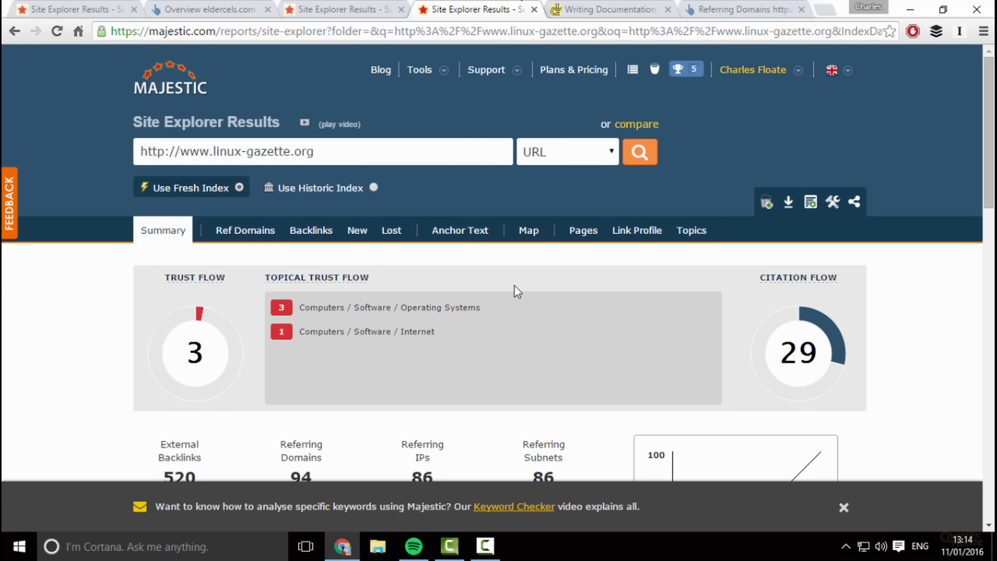
- Review carsonvalleyonline.com's Majestic summary (Trust Flow 16, Citation Flow 22) through its anchor text and backlinks
left_click(344, 9)
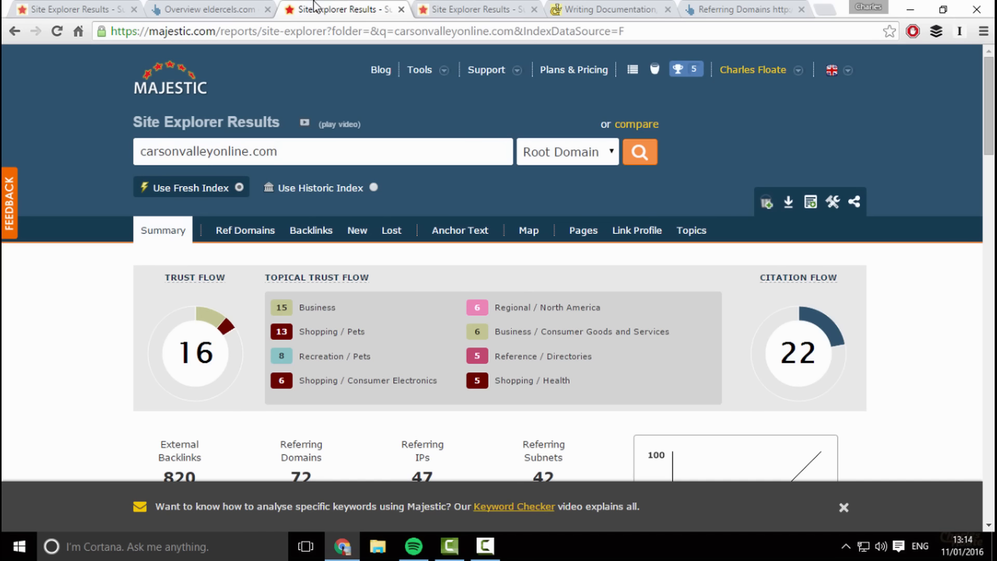
mouse_move(57, 147)
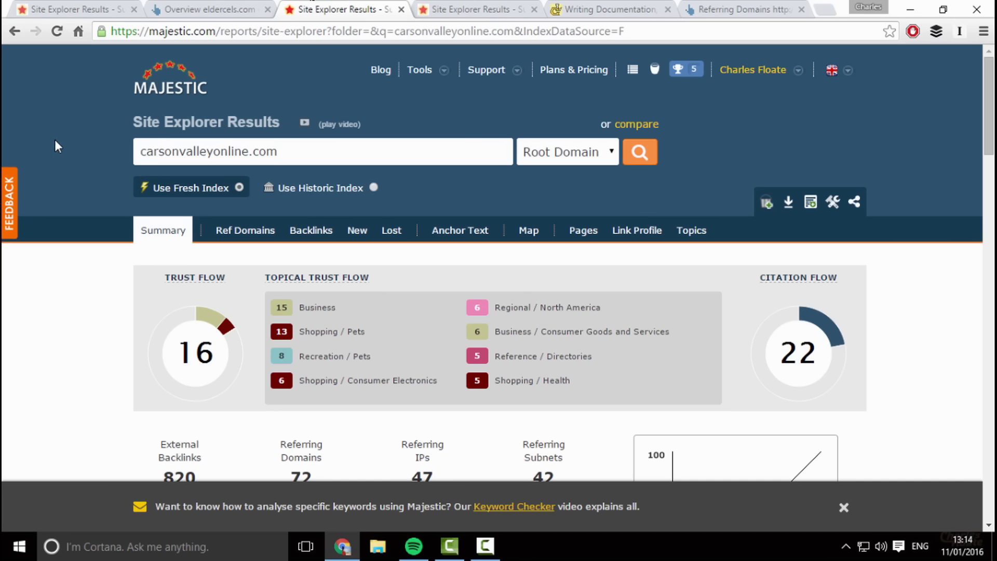
scroll("down", 3)
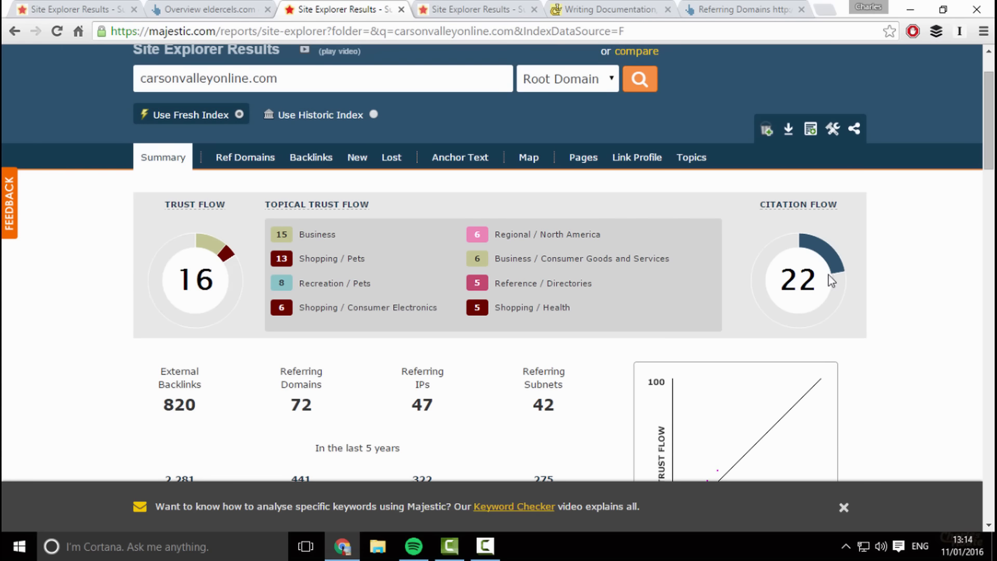
mouse_move(443, 364)
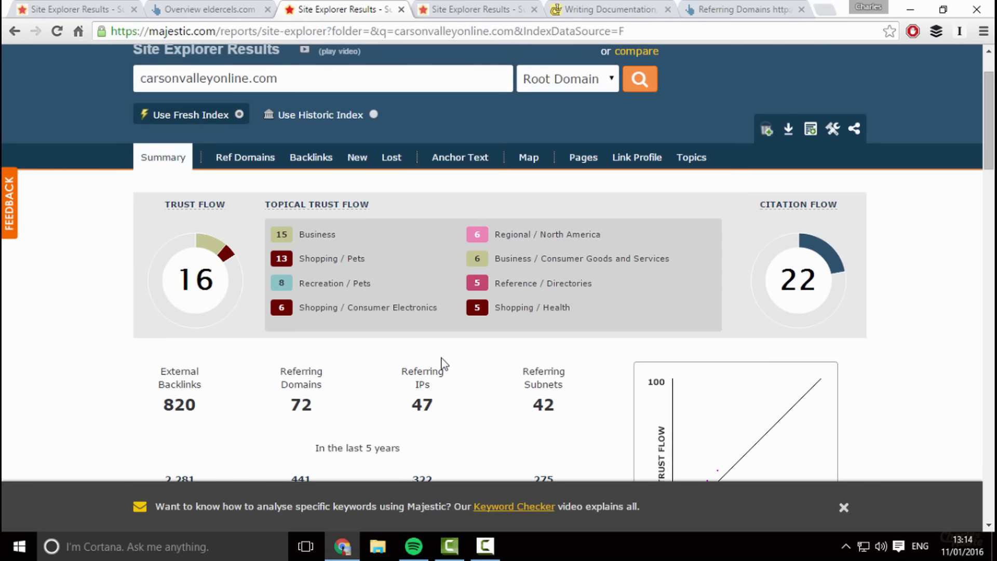
mouse_move(439, 359)
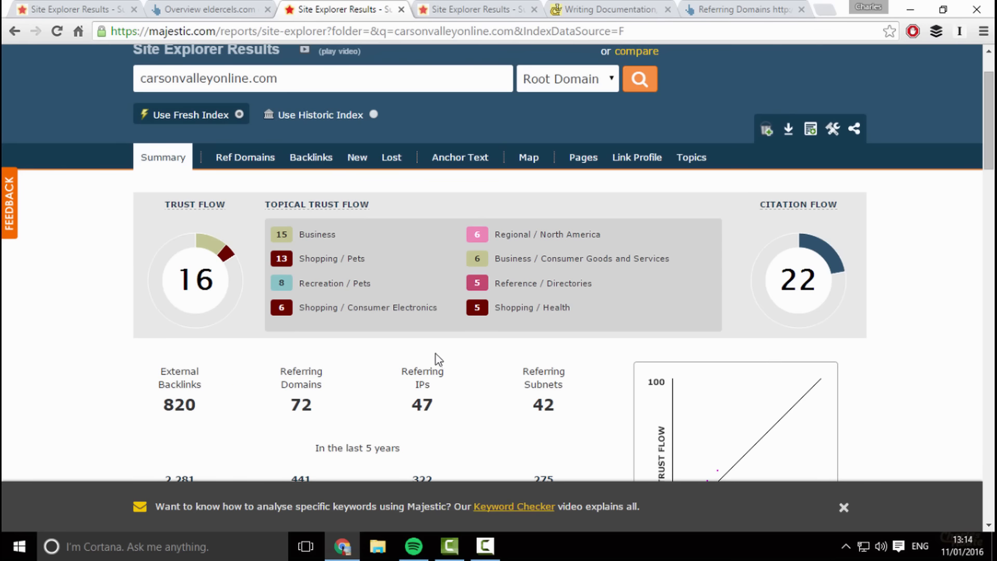
scroll("down", 3)
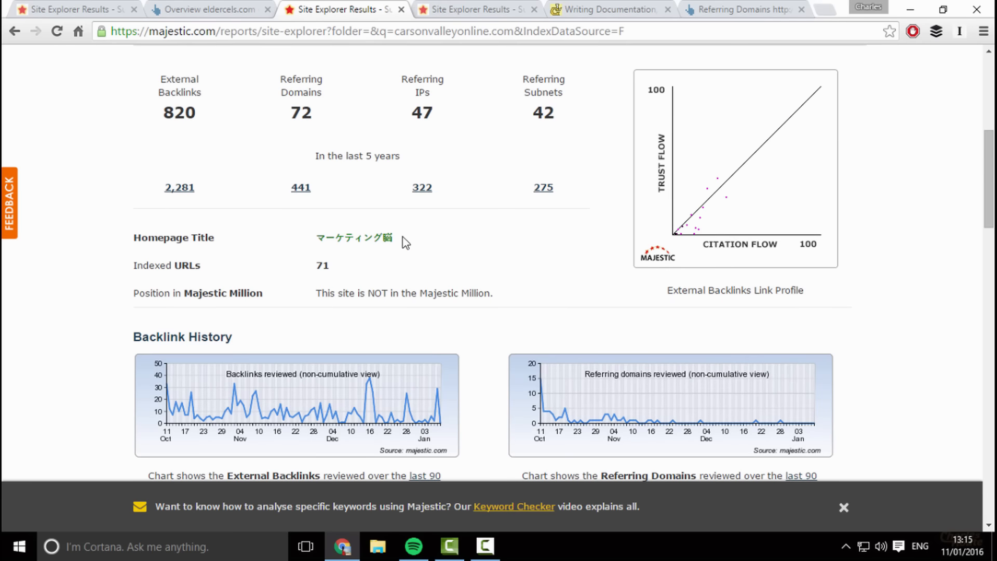
mouse_move(450, 259)
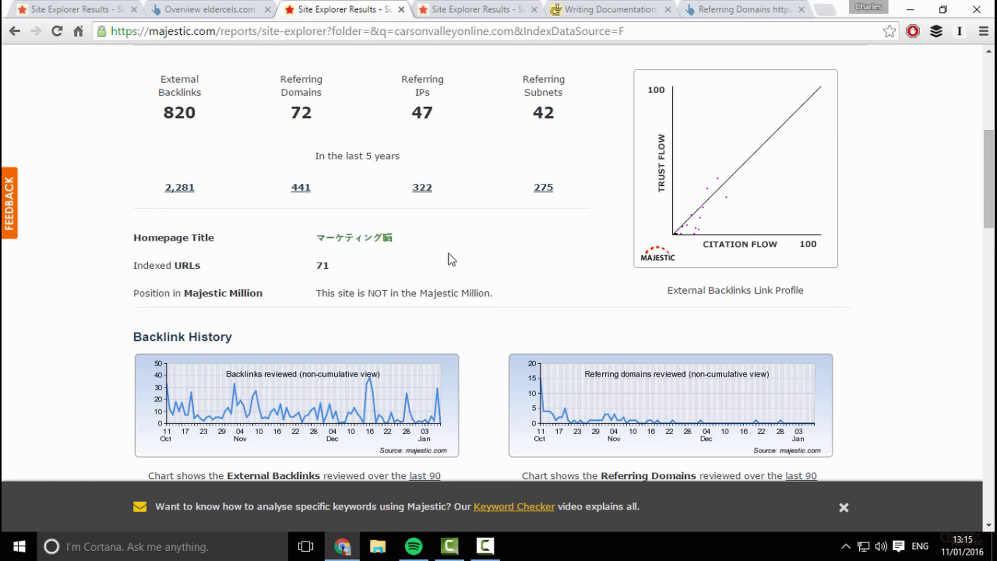
scroll("down", 3)
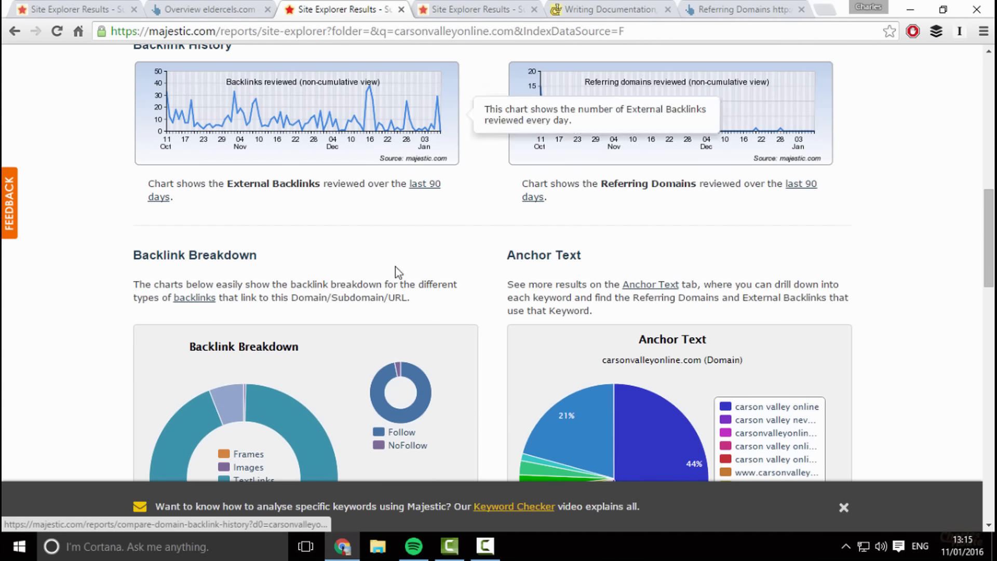
scroll("down", 3)
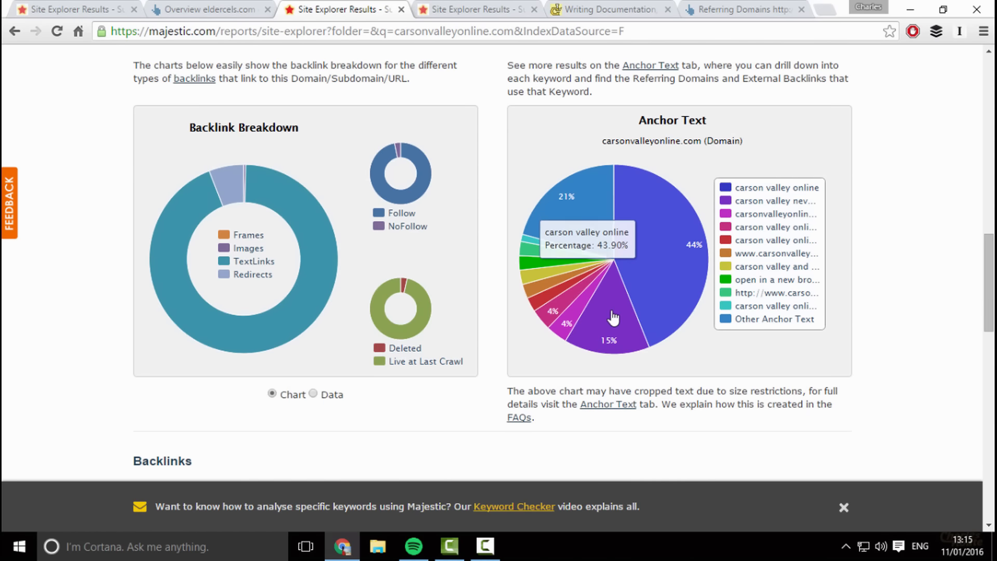
scroll("down", 3)
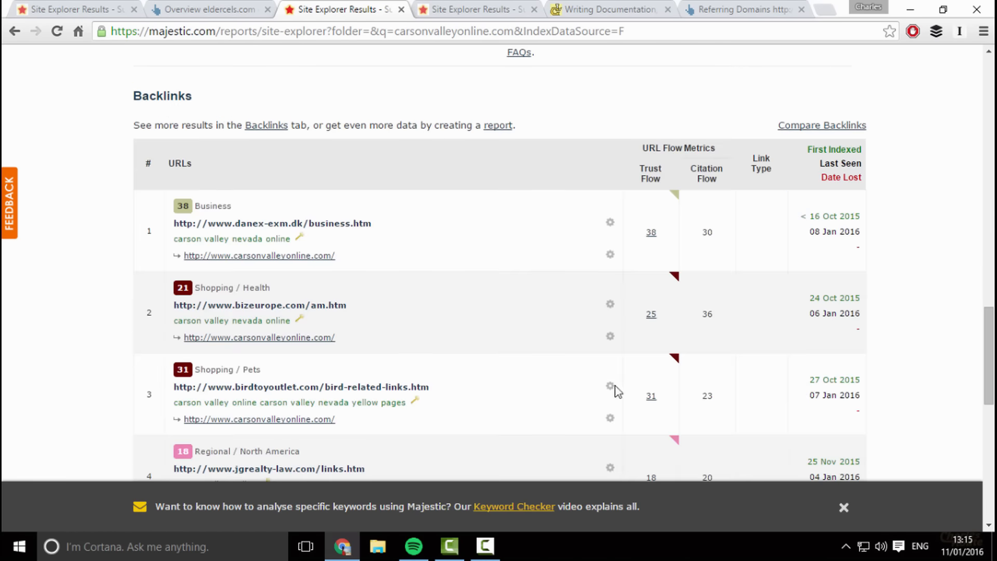
scroll("up", 3)
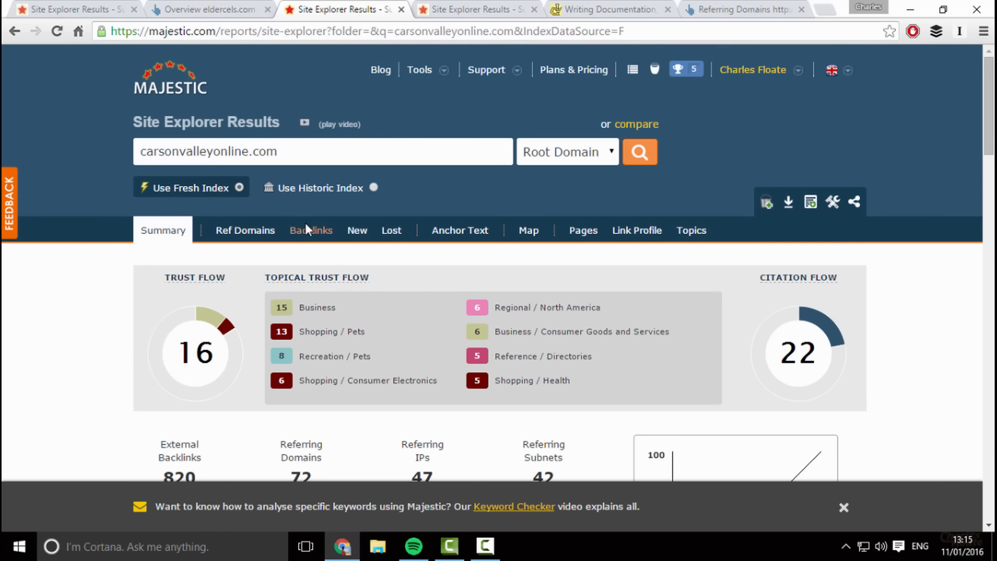
- Review Majestic's backlinks report for carsonvalleyonline.com, topped by danex-exm.dk with Trust Flow 38
left_click(311, 230)
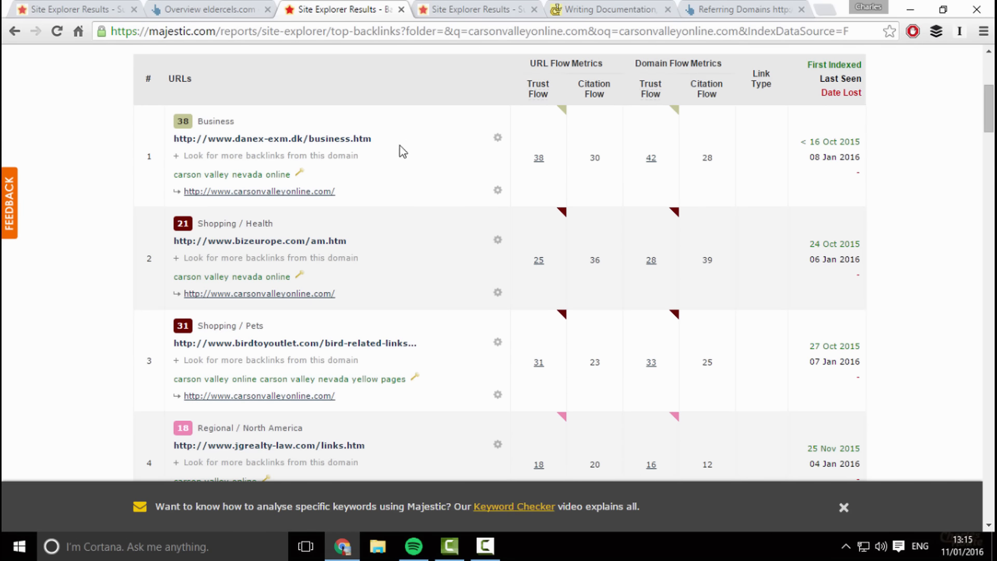
mouse_move(395, 152)
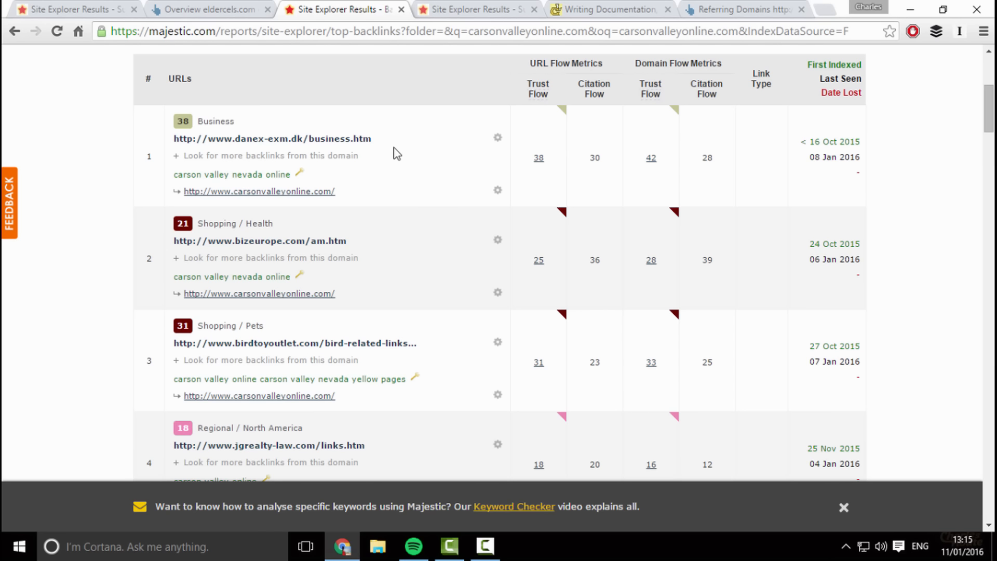
scroll("down", 3)
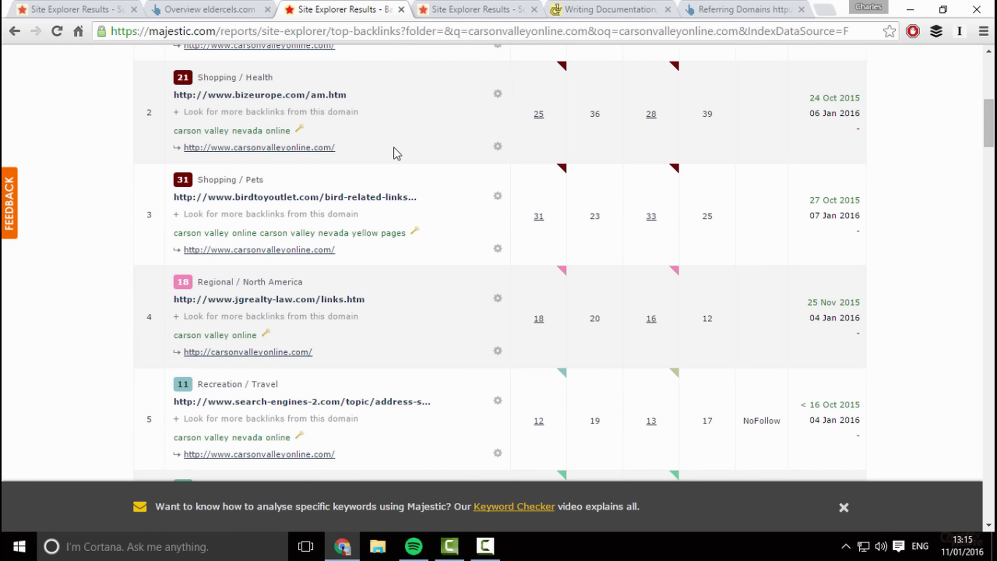
scroll("down", 3)
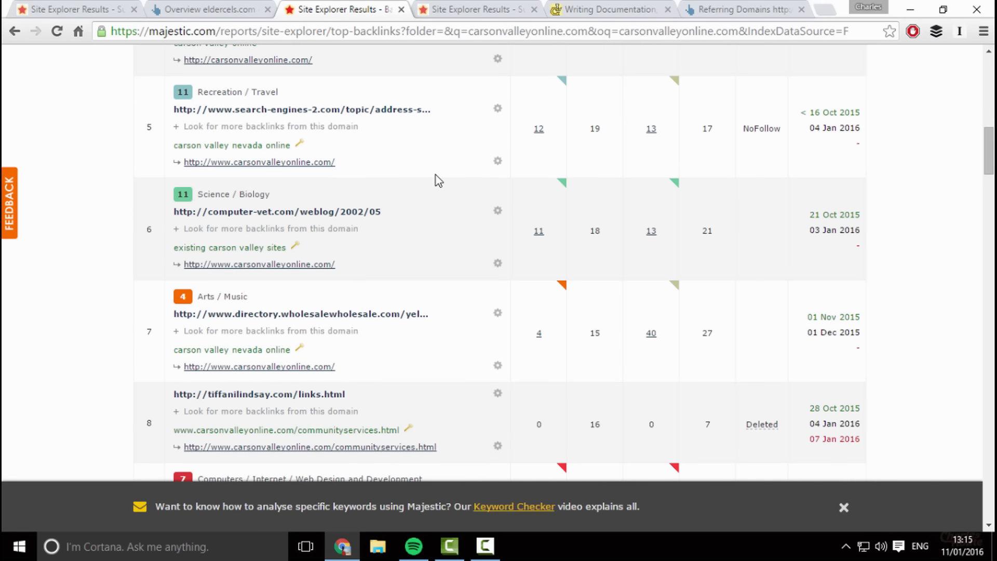
scroll("down", 3)
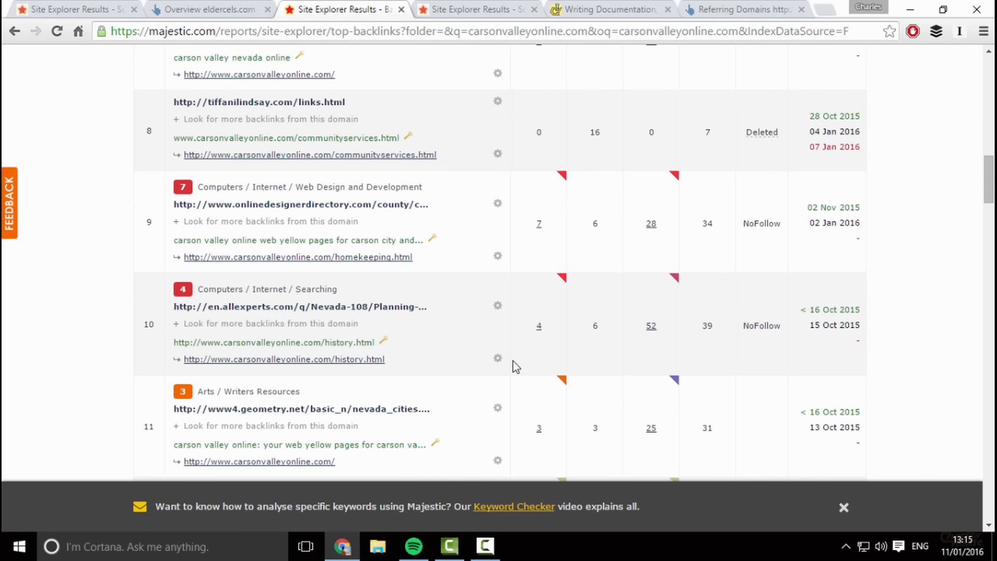
scroll("down", 3)
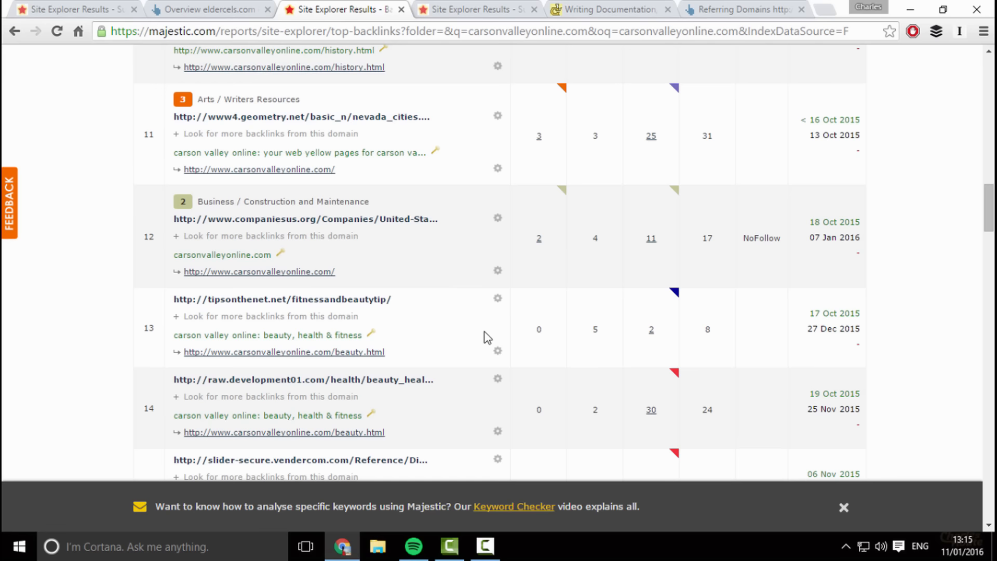
scroll("up", 3)
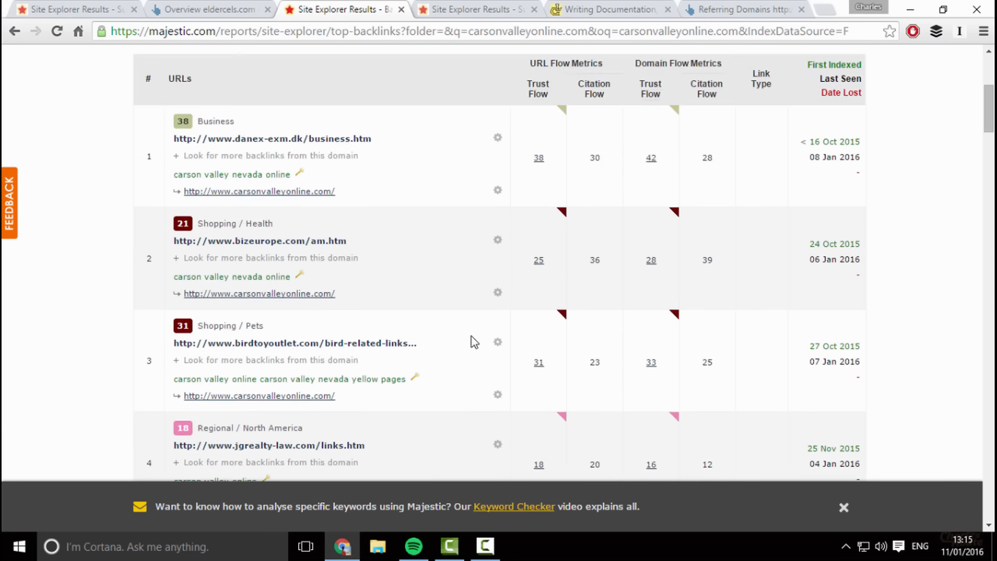
- Glance at linux-gazette.org's backlinks, then scroll further through carsonvalleyonline.com's backlinks list
left_click(473, 10)
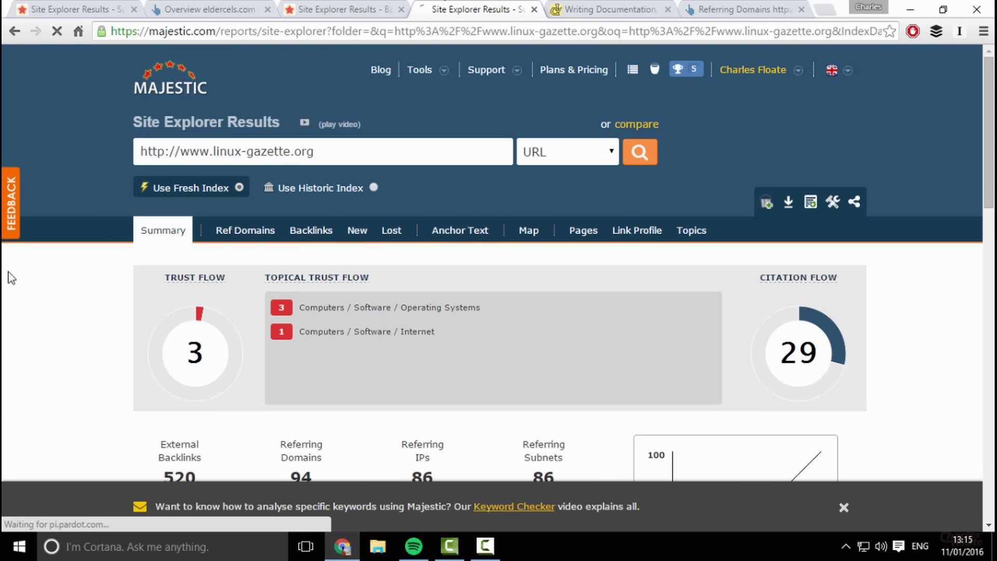
left_click(310, 230)
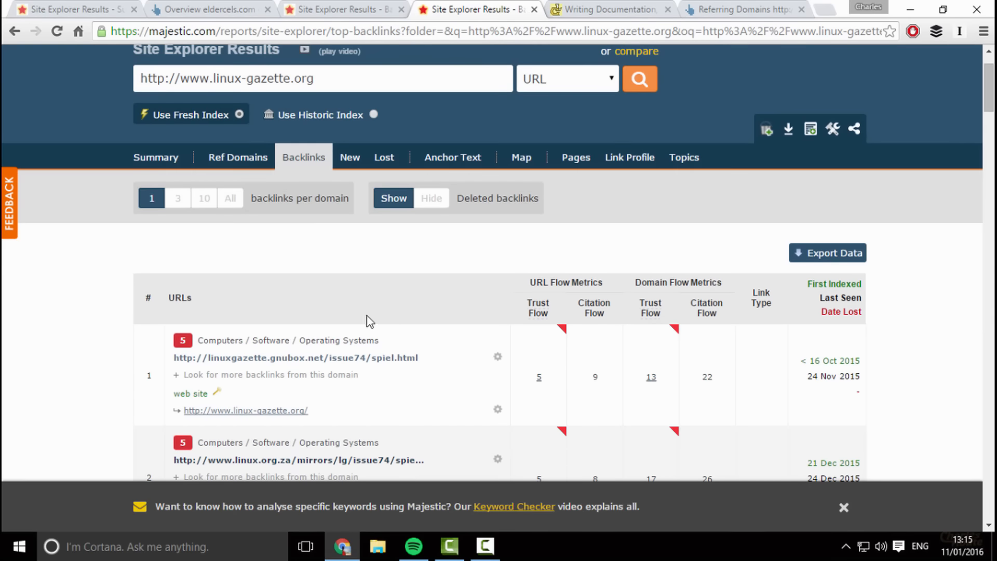
left_click(344, 10)
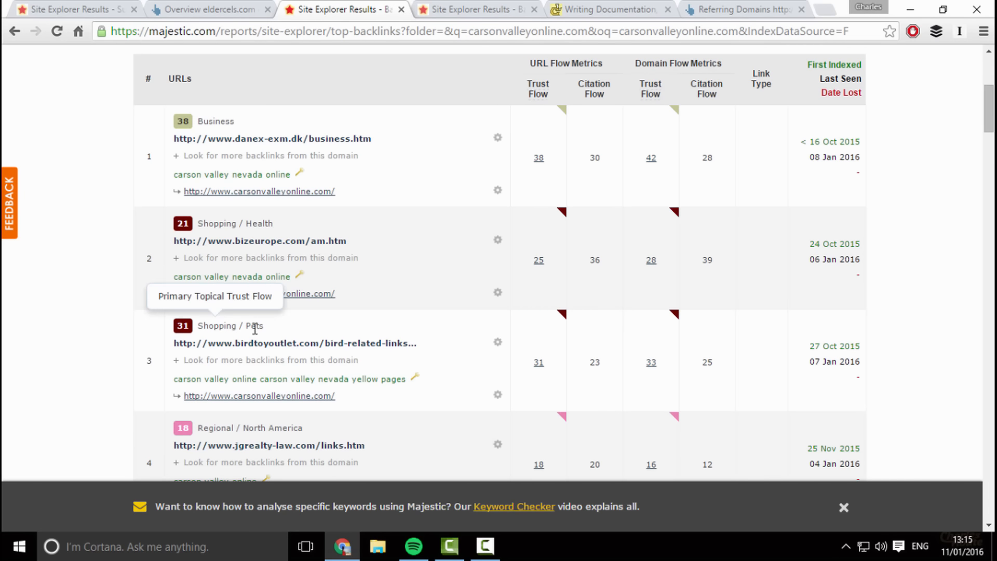
scroll("down", 3)
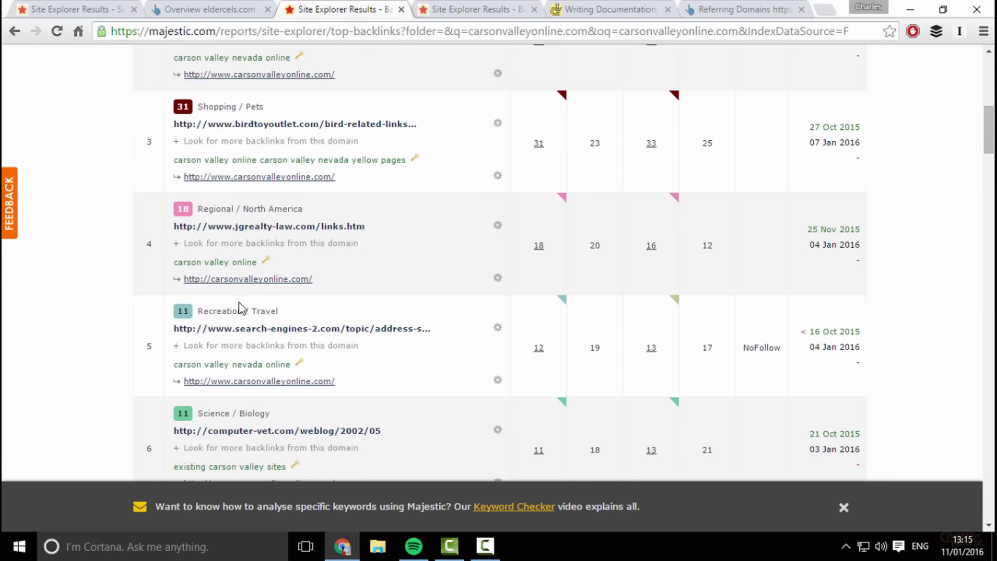
scroll("down", 3)
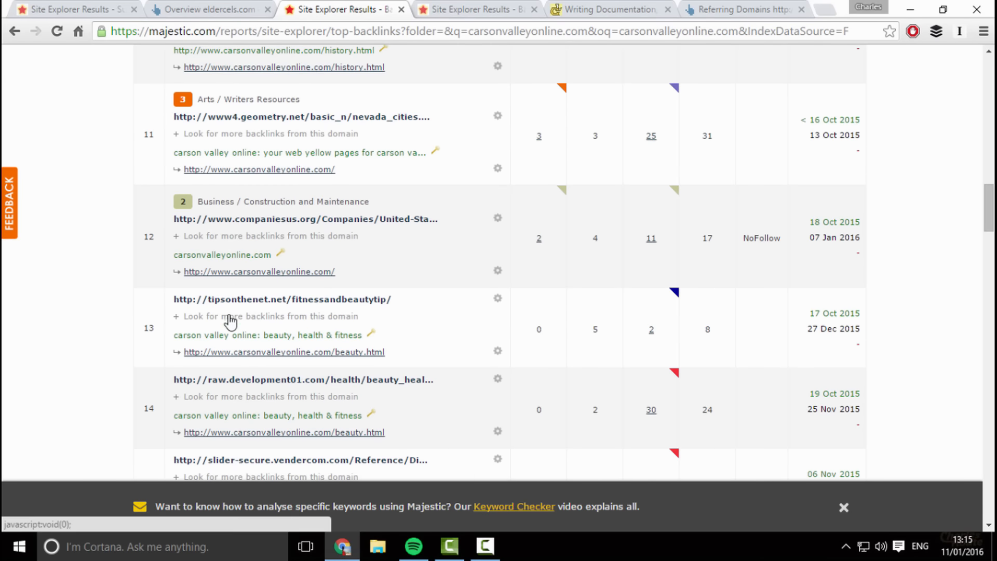
scroll("down", 3)
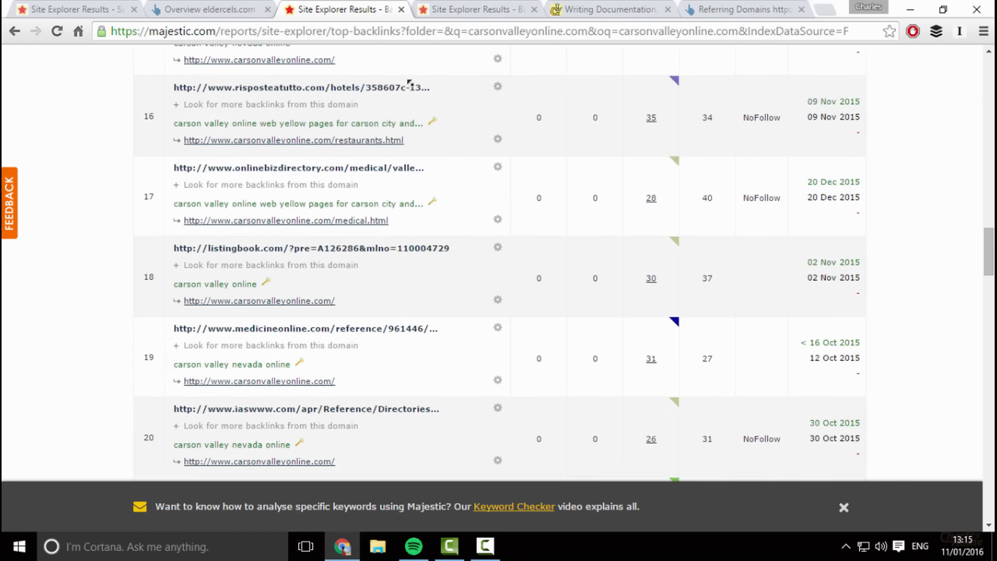
scroll("up", 3)
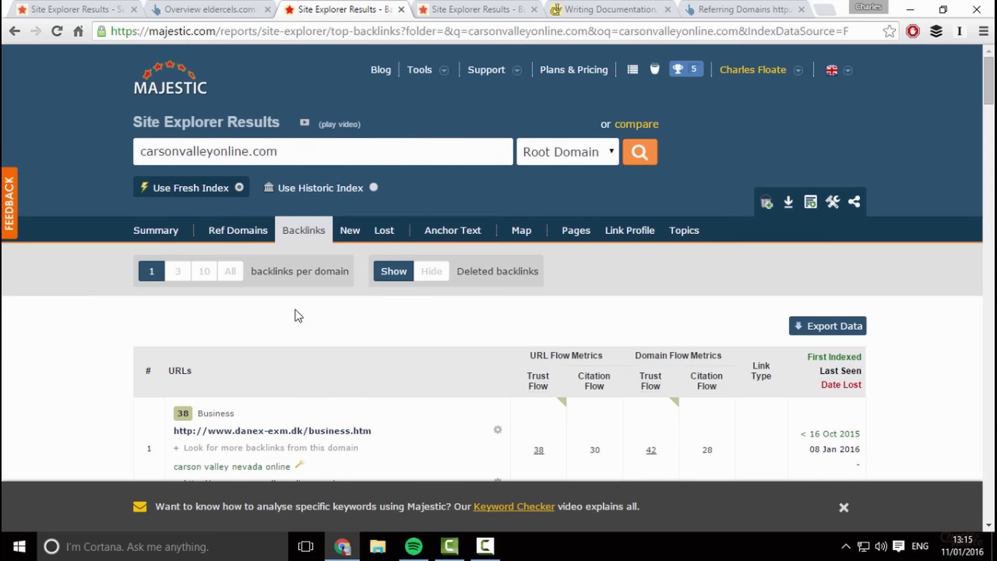
mouse_move(301, 312)
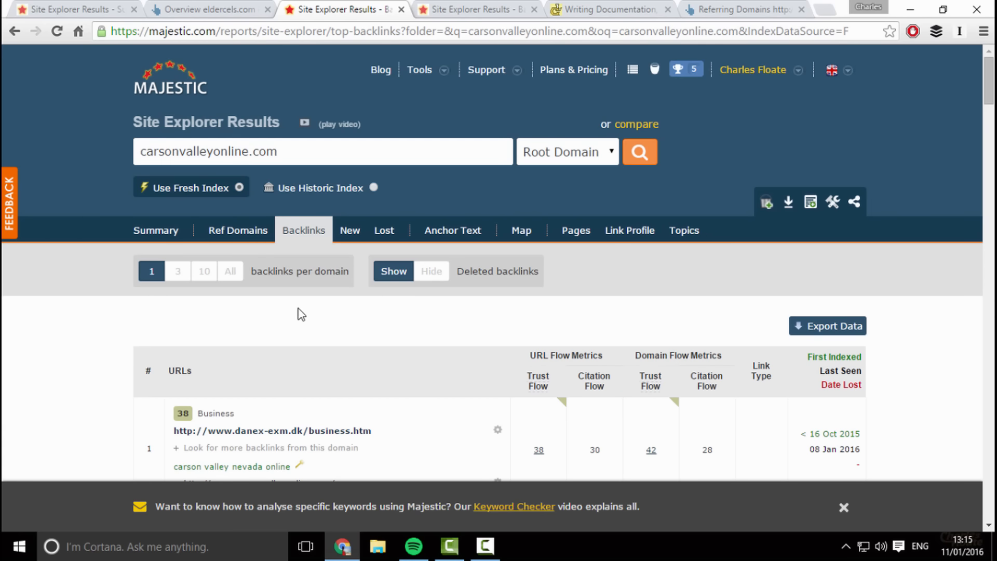
- Return to linux-gazette.org's Majestic summary showing Trust Flow 3 and Citation Flow 29
left_click(474, 10)
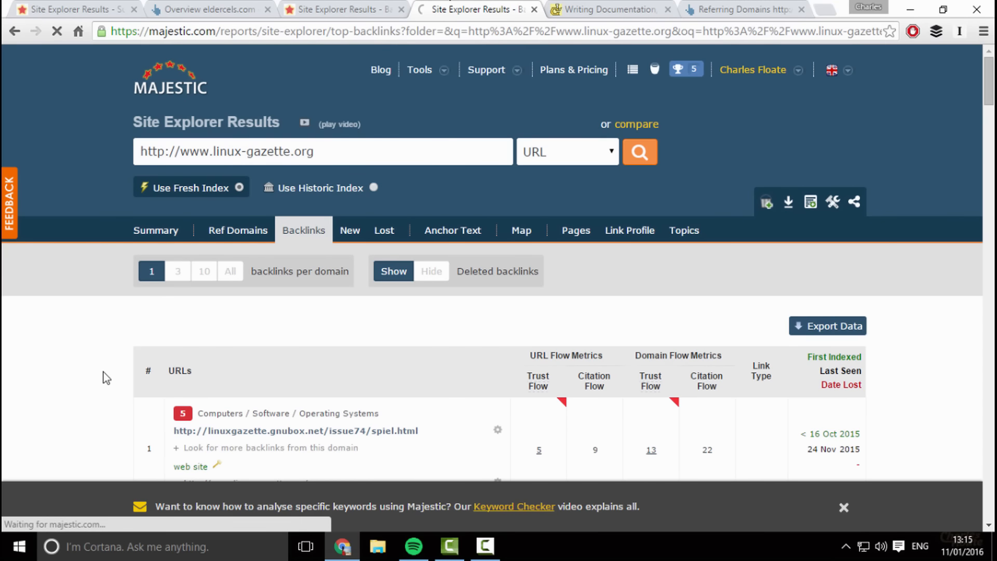
left_click(162, 229)
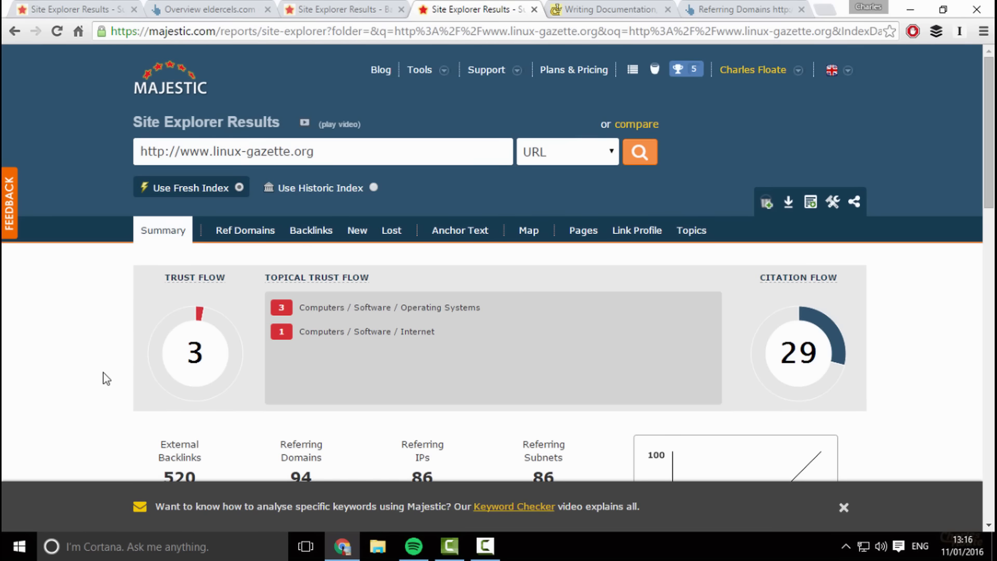
- Bring up eldercels.com's Majestic summary: Trust Flow 18, Citation Flow 6, 2 referring domains
left_click(344, 9)
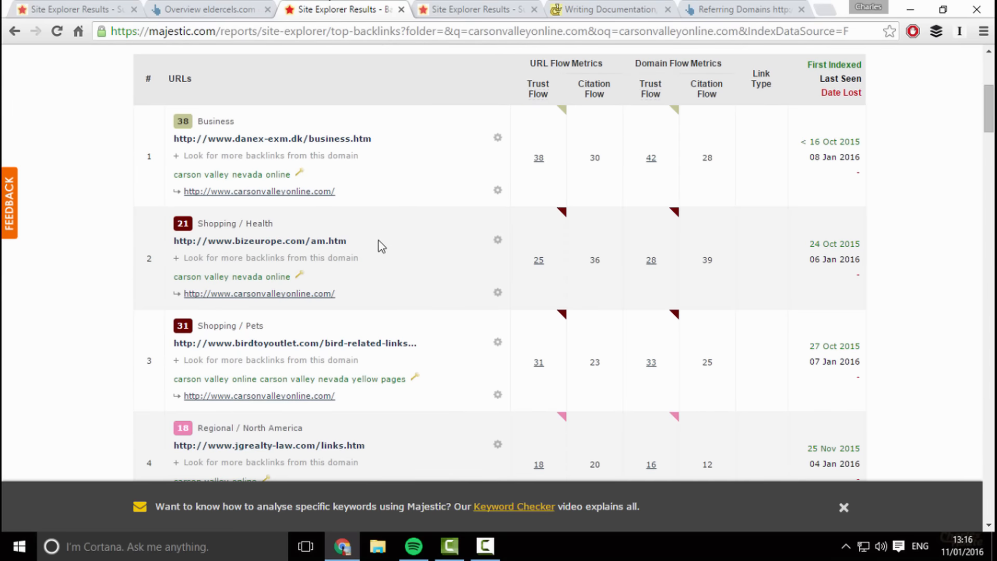
scroll("up", 3)
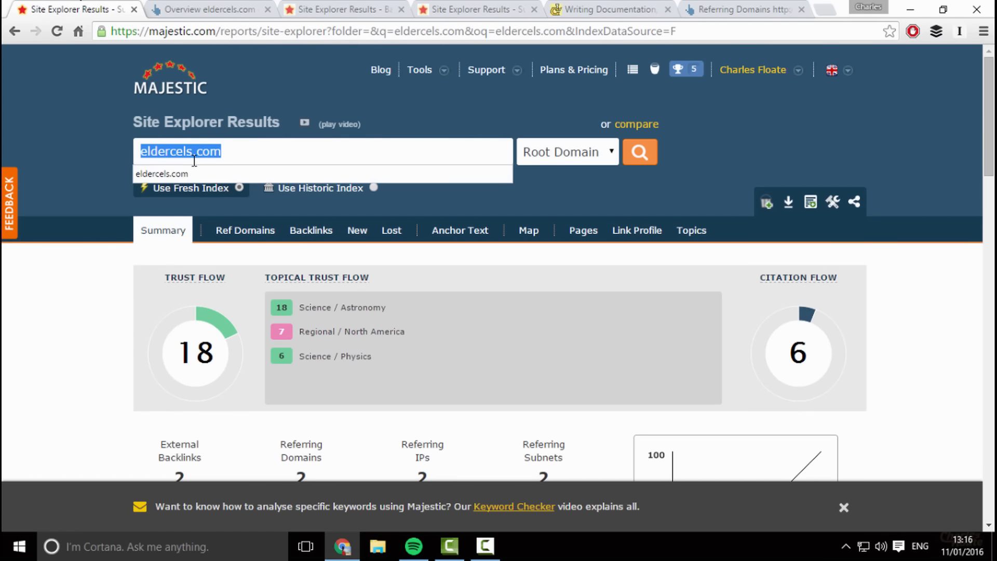
scroll("down", 3)
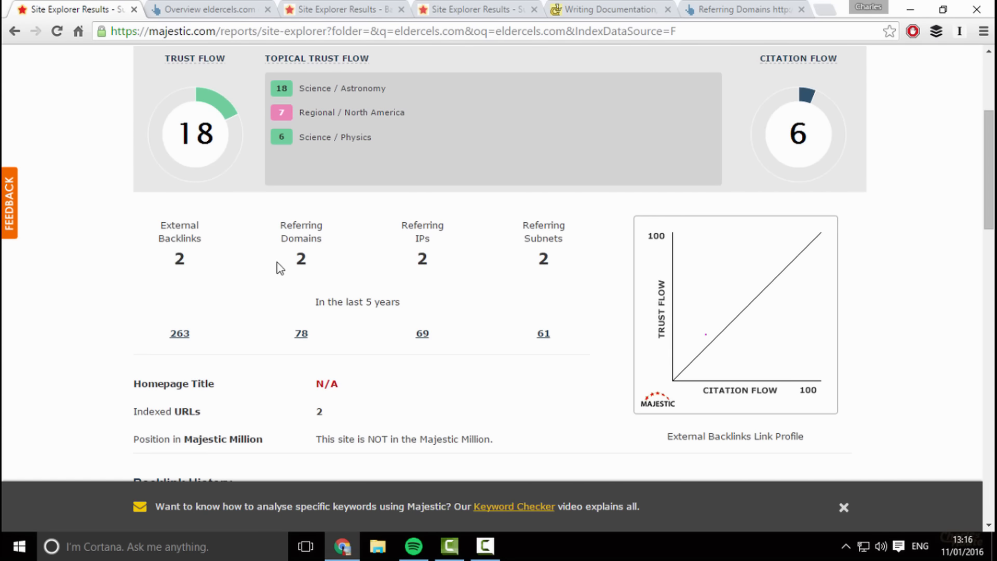
- Bring up eldercels.com backlinks in both Ahrefs' Inbound Links report and Majestic
left_click(207, 9)
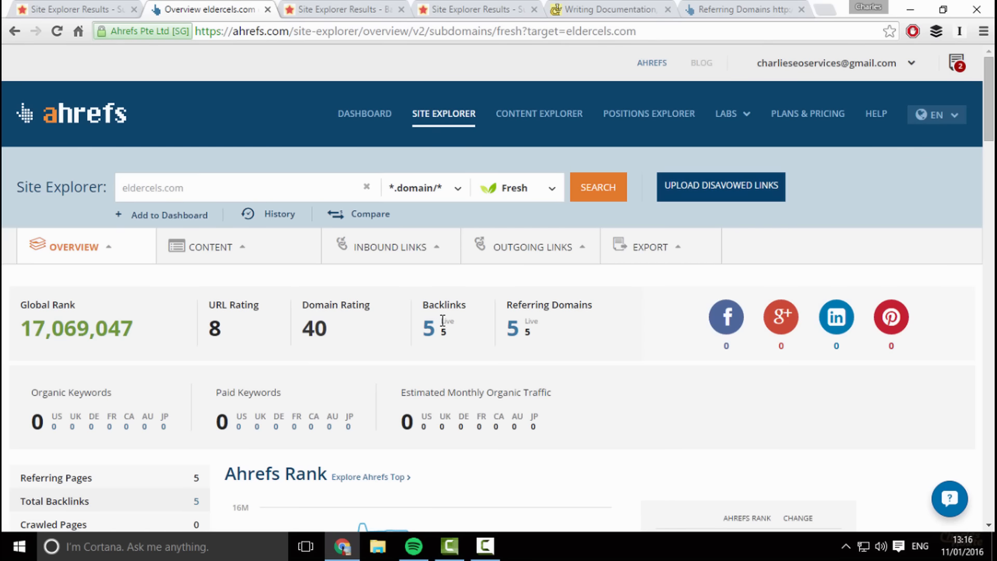
left_click(387, 248)
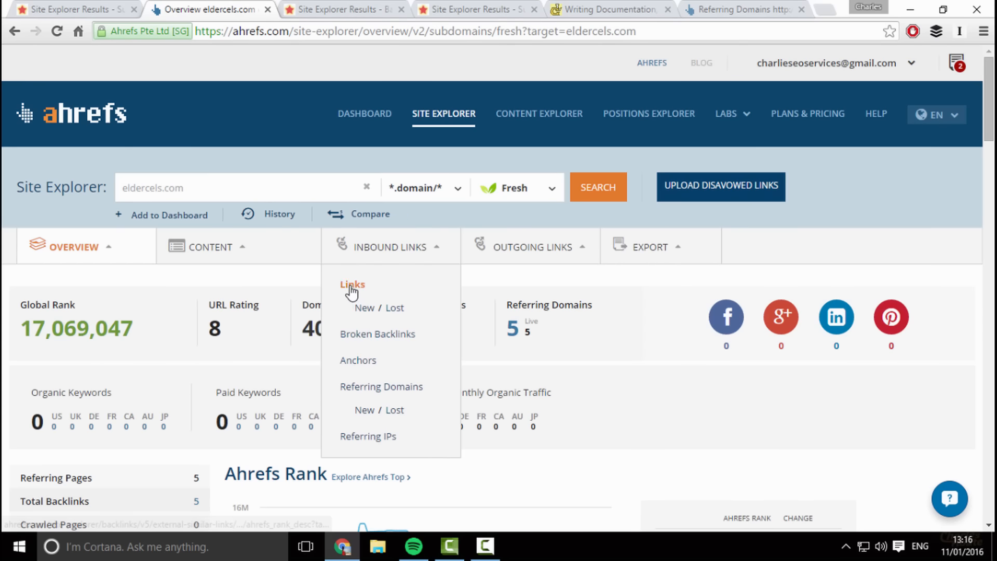
left_click(73, 10)
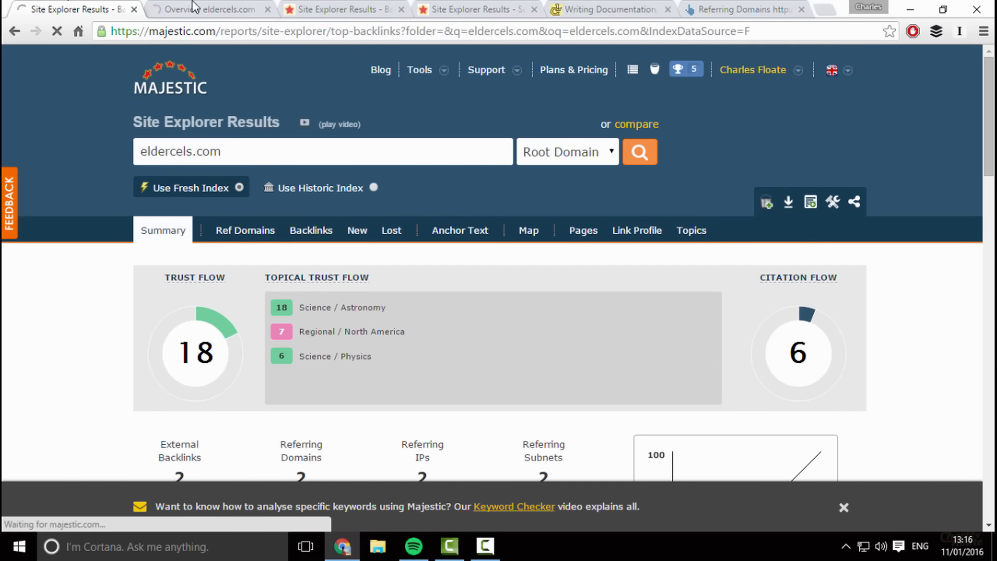
left_click(311, 229)
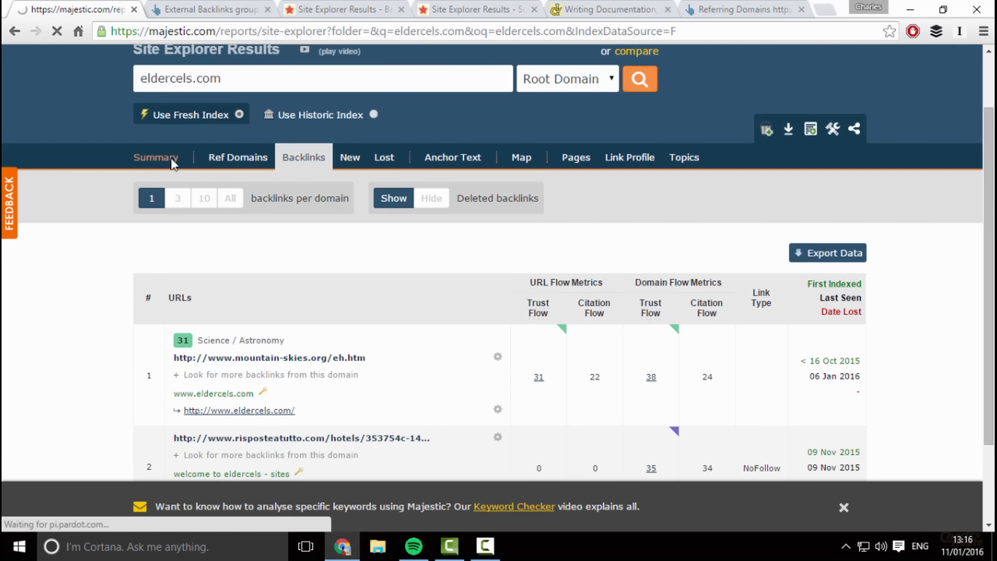
left_click(210, 9)
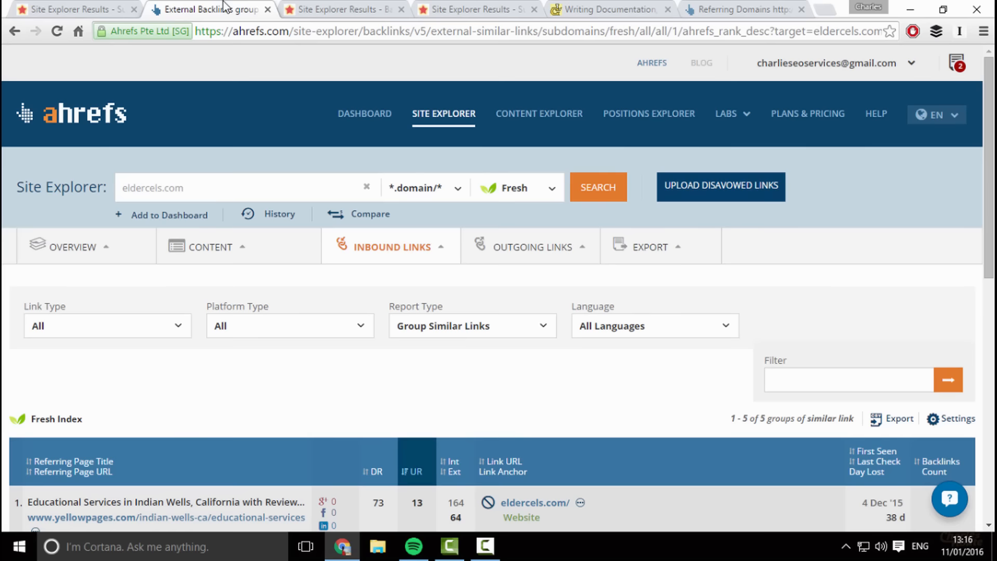
- Scroll Ahrefs' five grouped eldercels.com links, led by yellowpages.com at DR 73, against Majestic's report
scroll("down", 3)
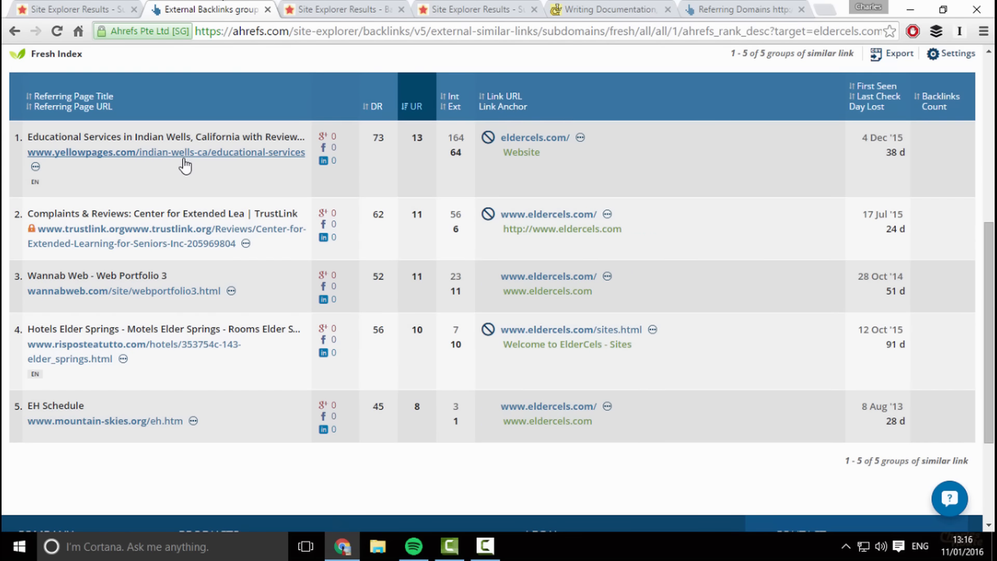
mouse_move(118, 265)
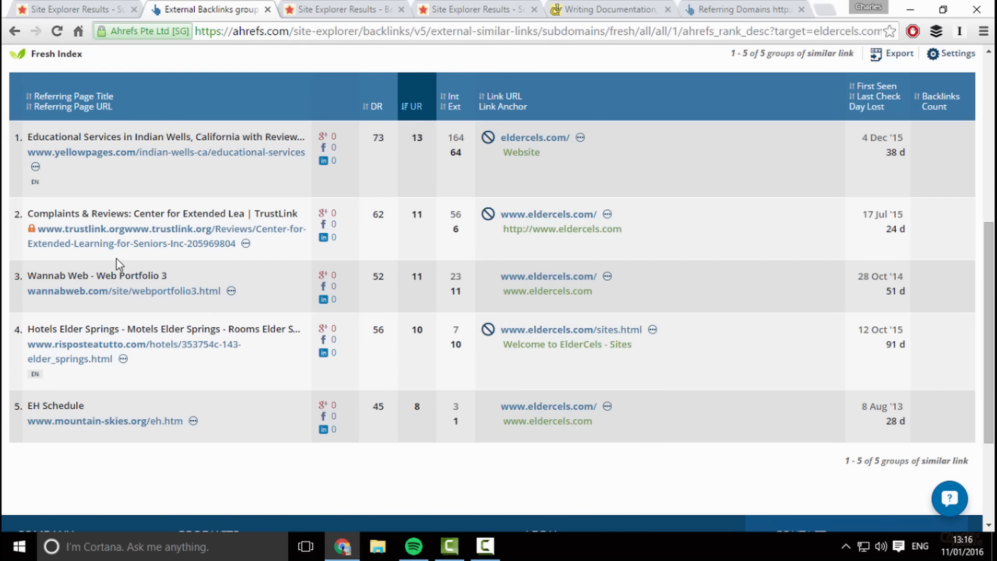
mouse_move(215, 380)
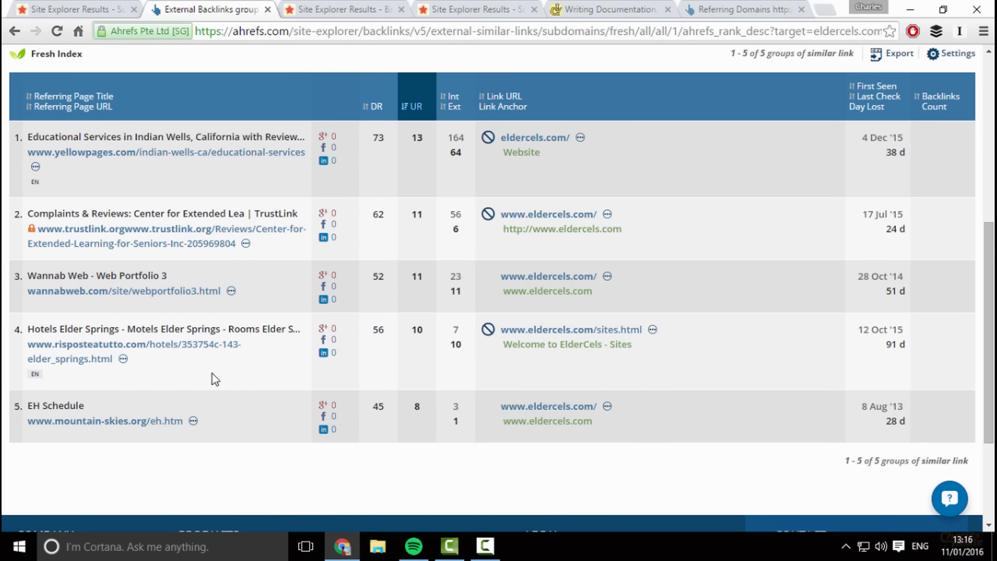
mouse_move(222, 419)
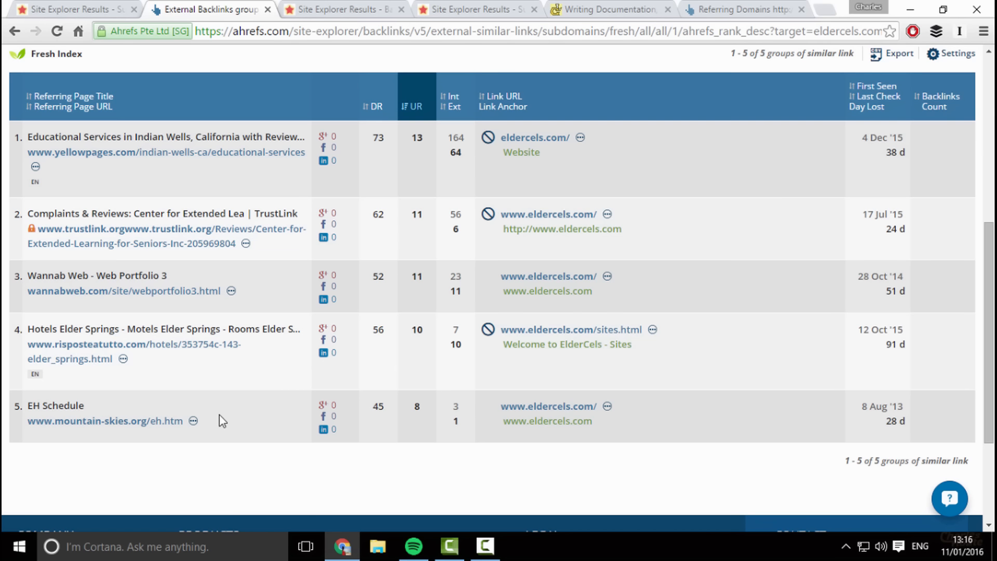
scroll("up", 3)
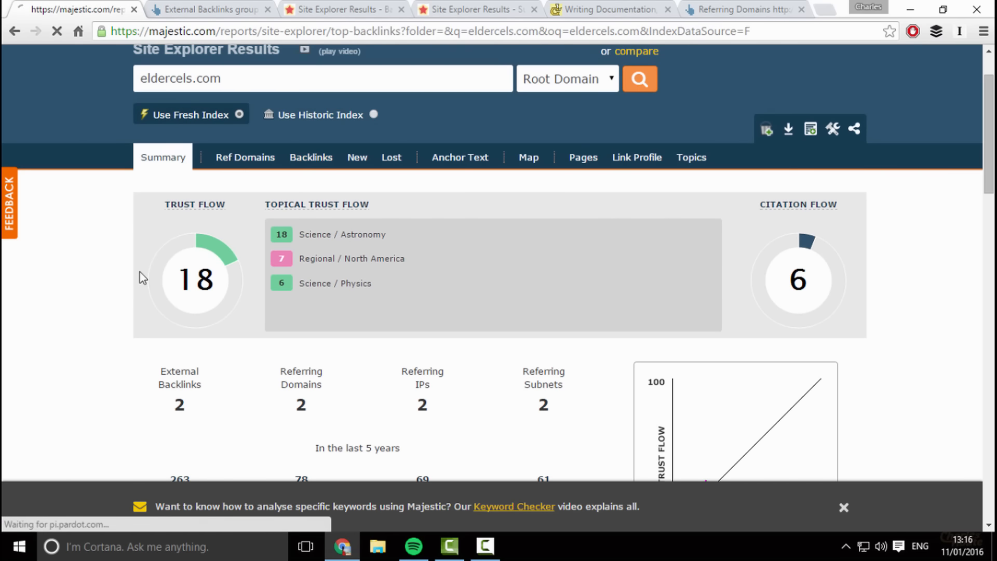
left_click(210, 9)
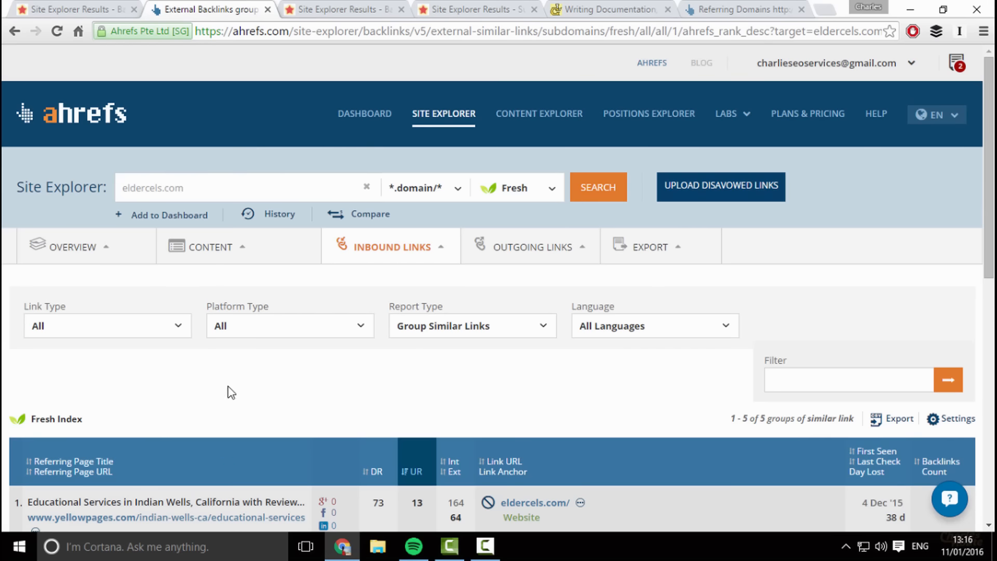
scroll("down", 3)
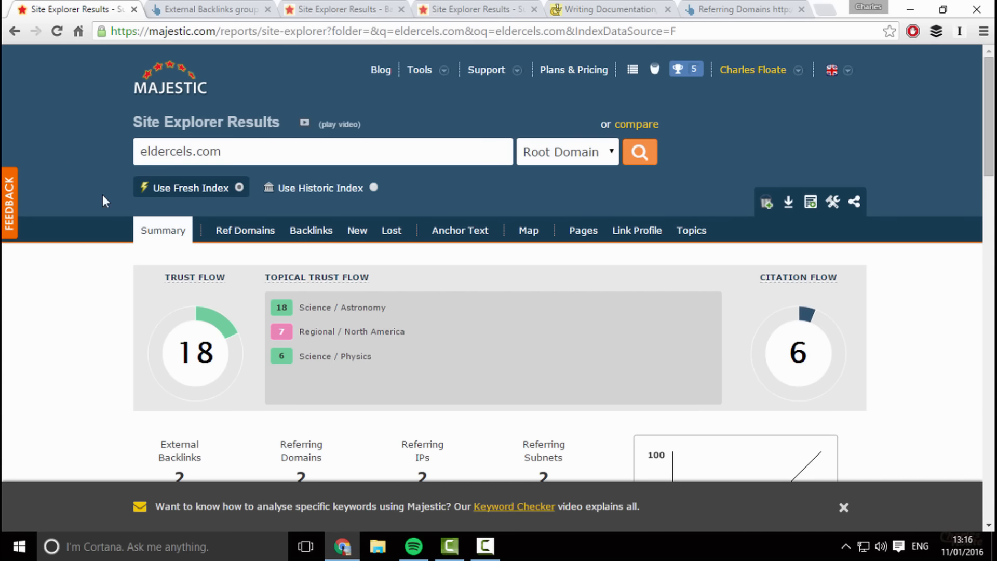
mouse_move(189, 356)
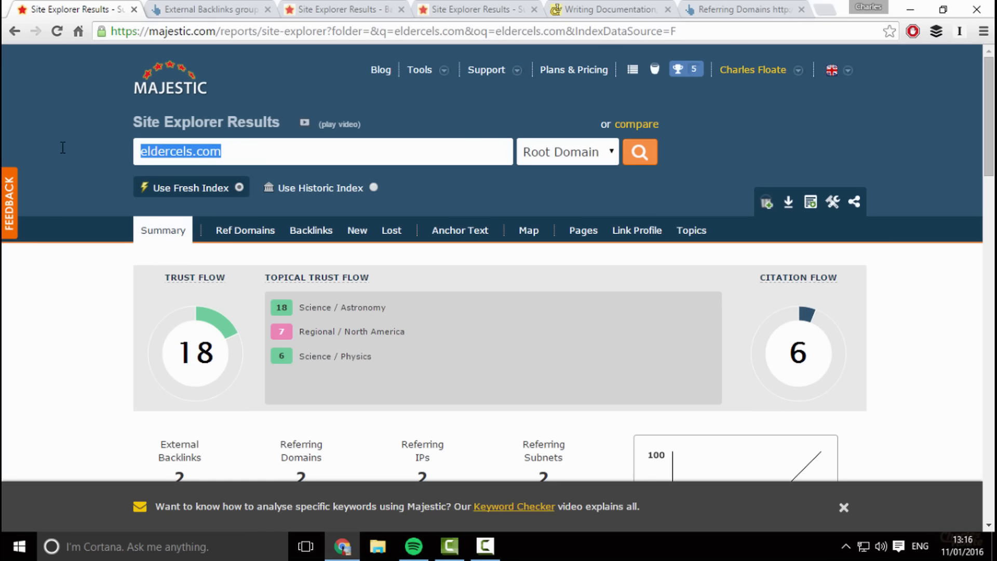
left_click(63, 153)
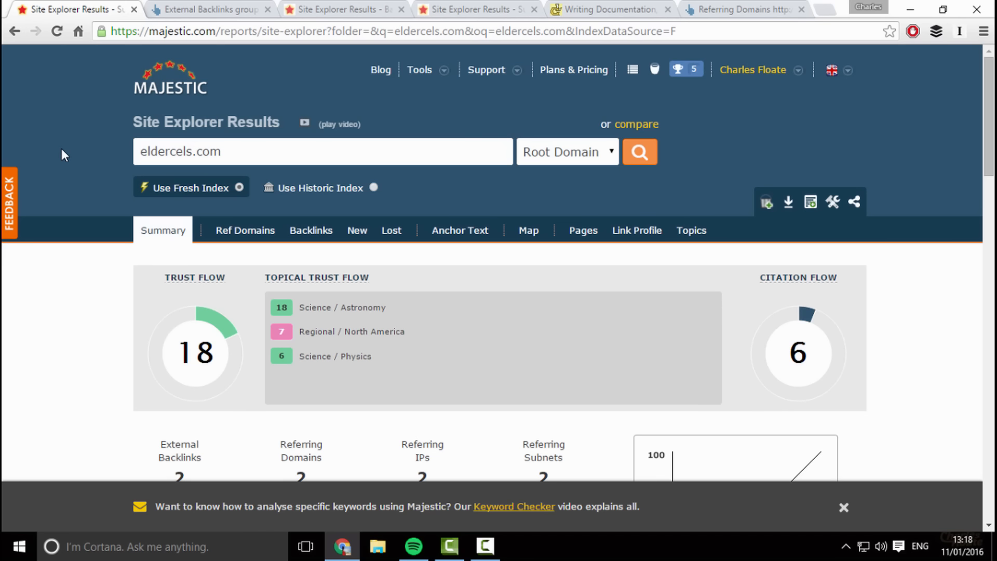
- Bring up linux-gazette.org's Majestic backlinks, led by linuxgazette.gnubox.net with Trust Flow 5, Citation Flow 9
left_click(474, 9)
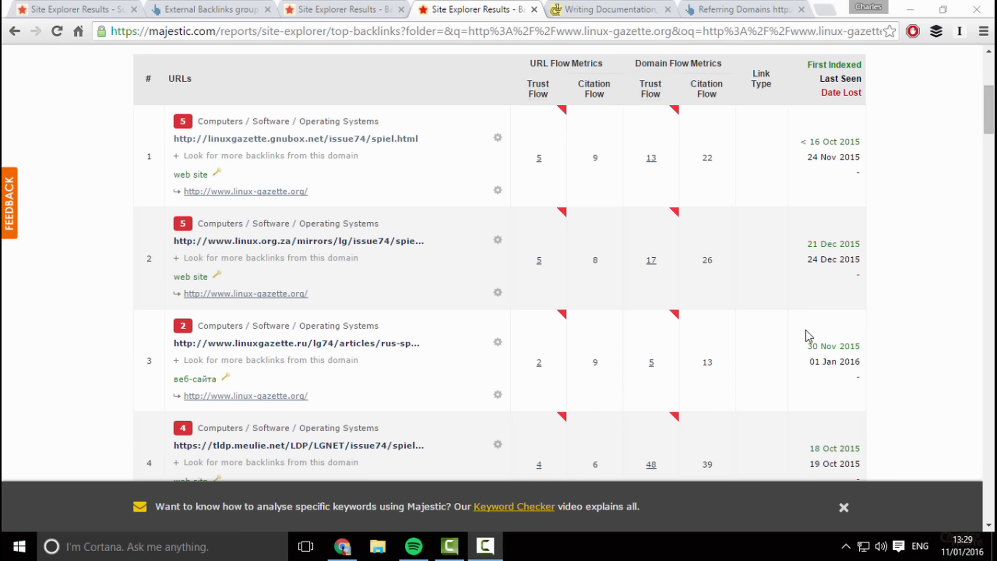
mouse_move(669, 119)
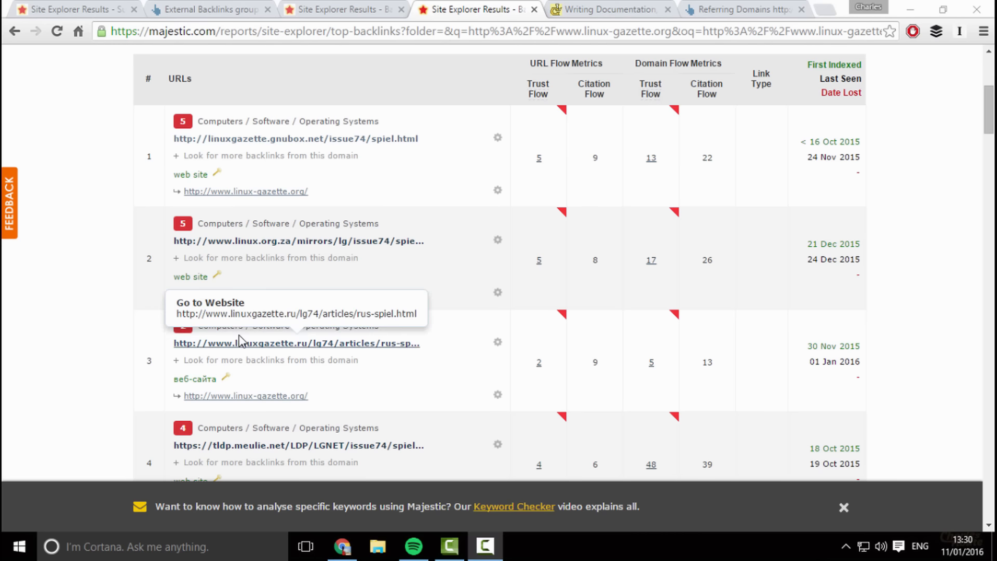
mouse_move(521, 376)
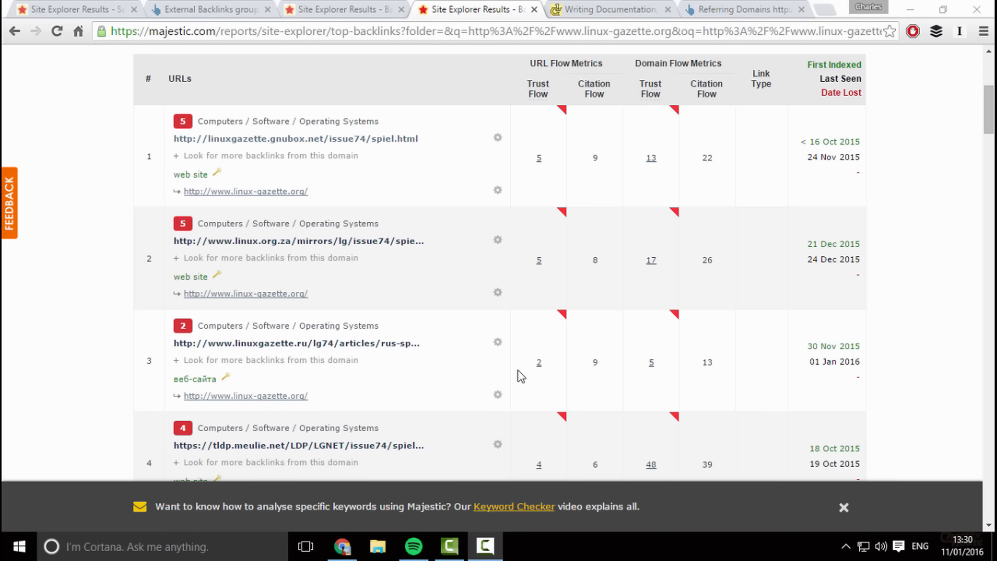